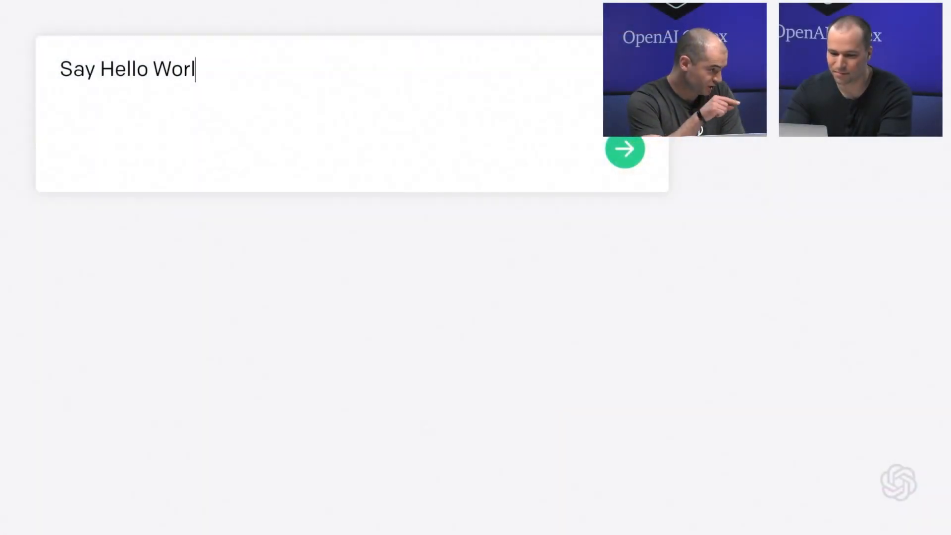
Submit the instruction 'Say Hello World' and get 'Hello World' printed back
{"action": "type", "text": "d"}
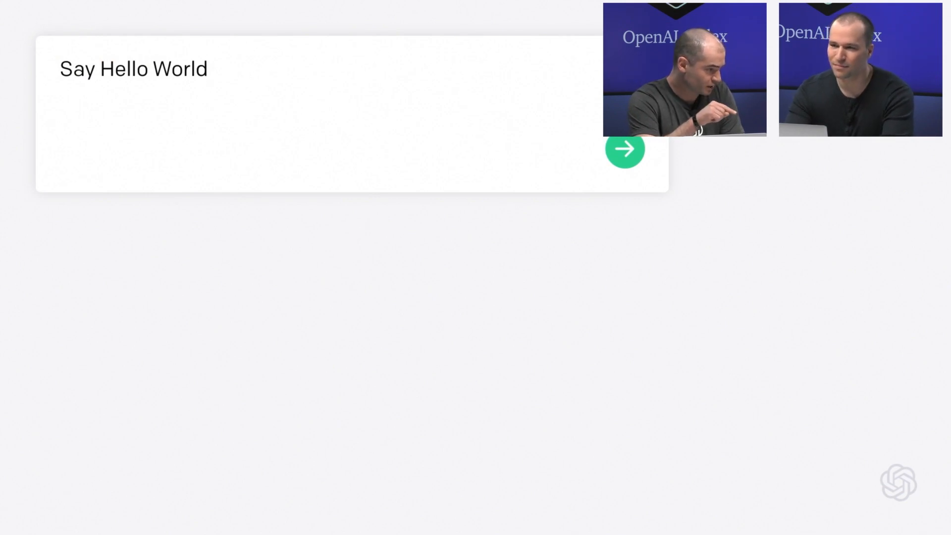
{"action": "left_click", "coordinate": [625, 149]}
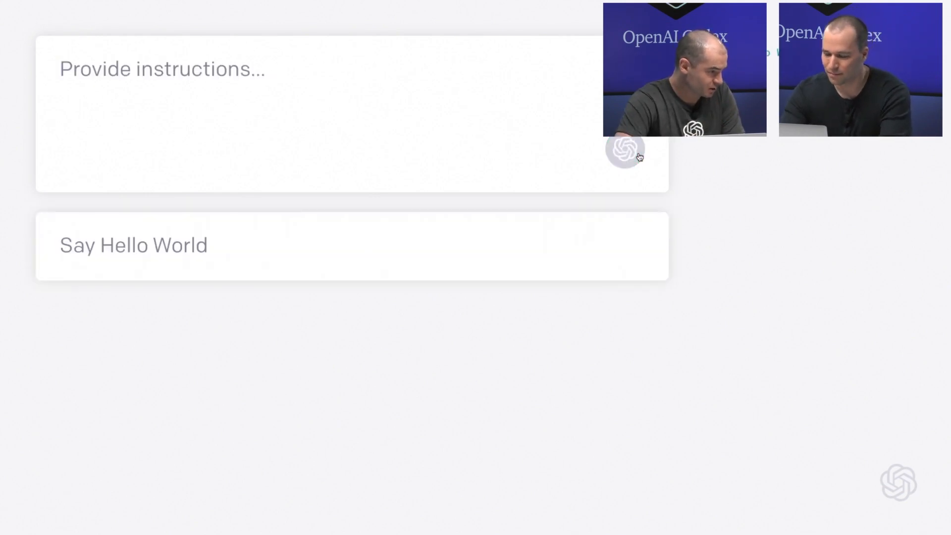
{"action": "left_click", "coordinate": [624, 149]}
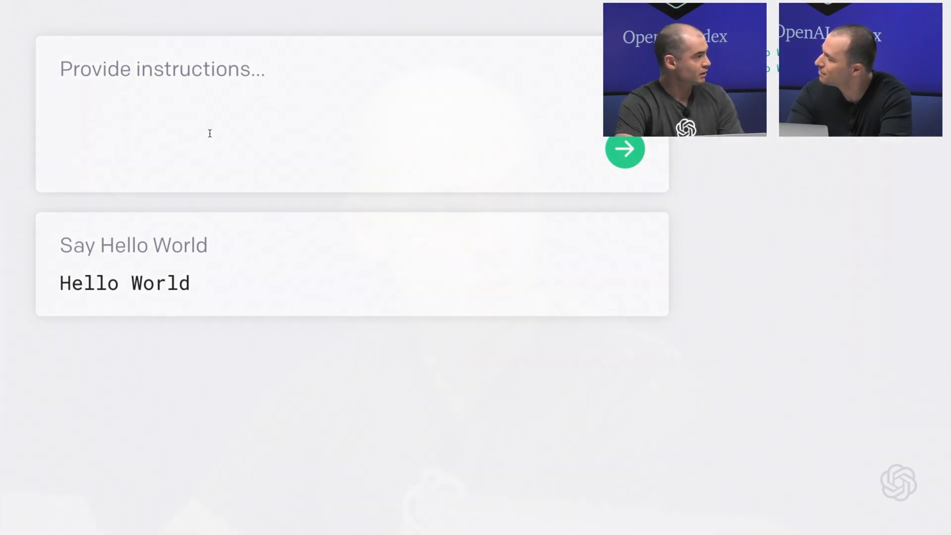
Submit 'Say it with empathy.', then enter the follow-up 'Now say it 5 times.'
{"action": "left_click", "coordinate": [625, 149]}
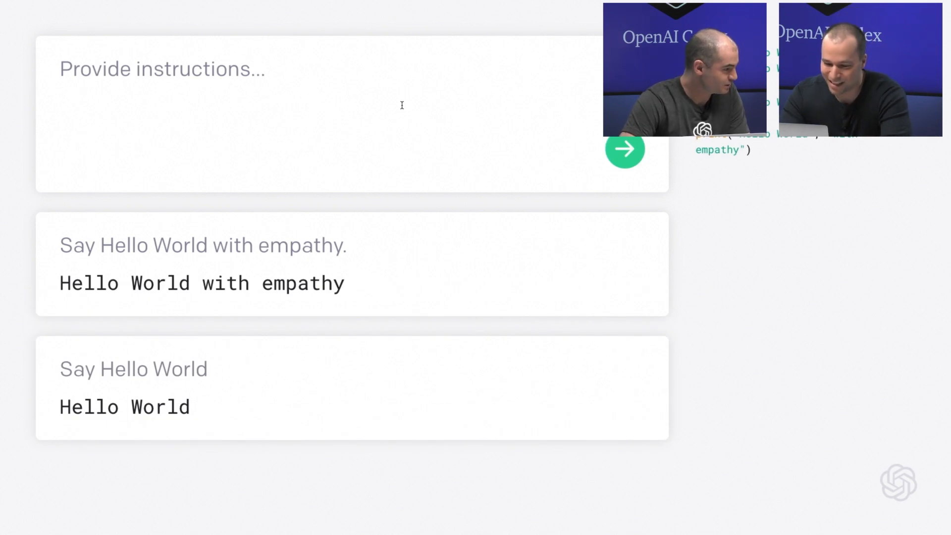
{"action": "mouse_move", "coordinate": [487, 254]}
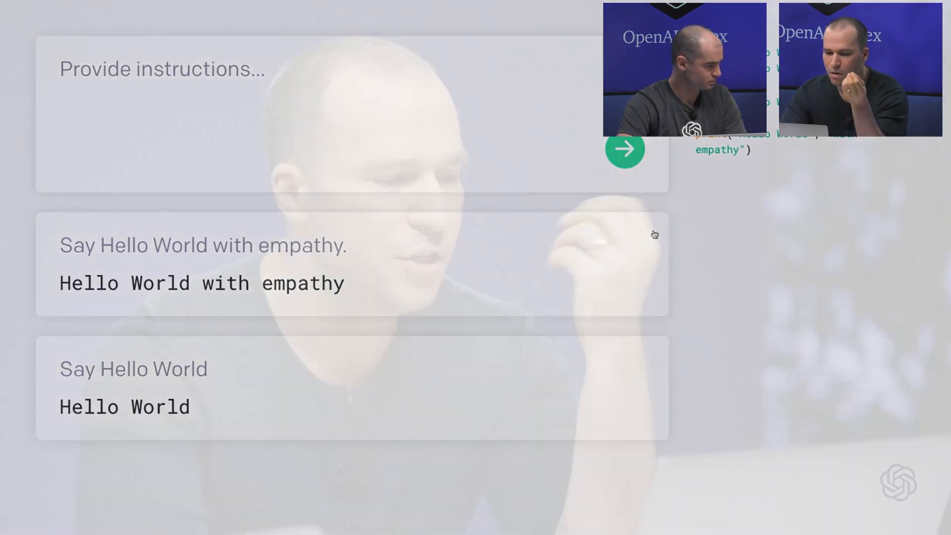
{"action": "type", "text": "Say it with empathy."}
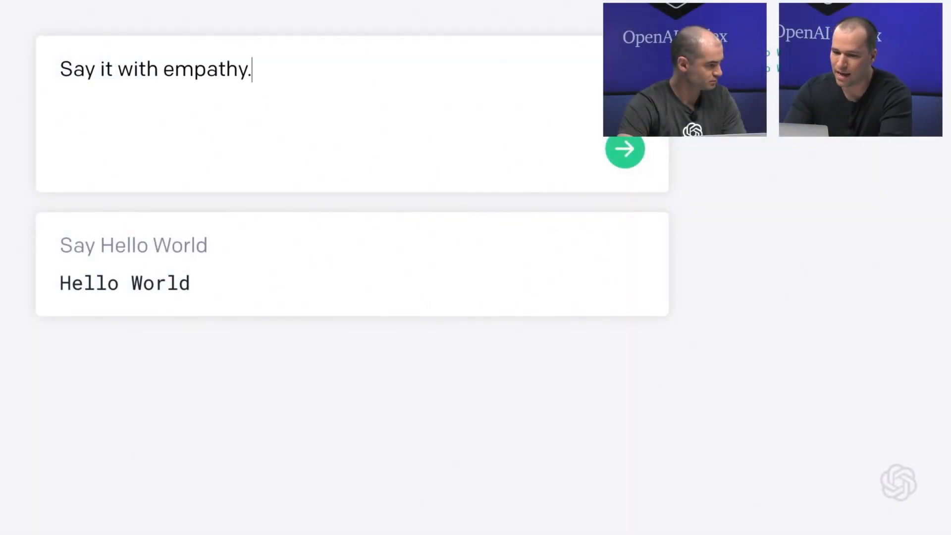
{"action": "left_click", "coordinate": [625, 148]}
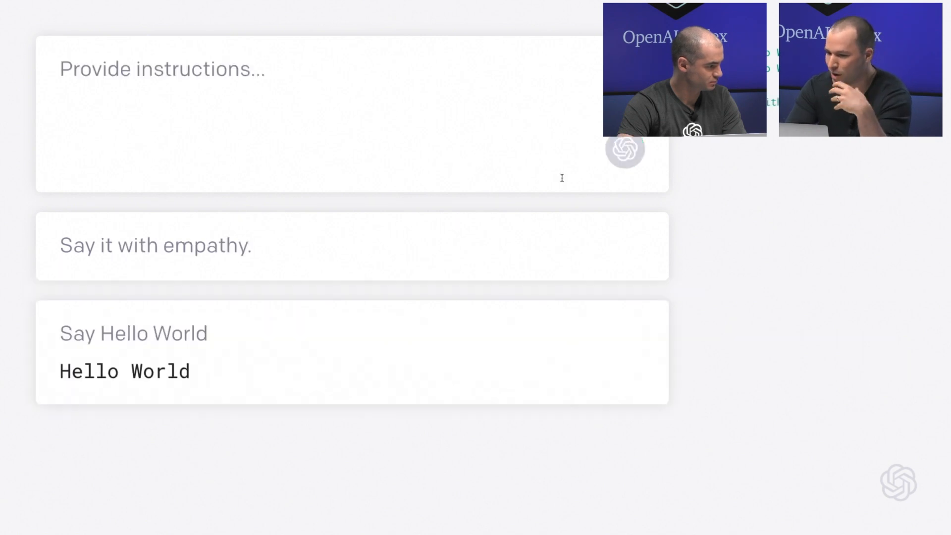
{"action": "left_click", "coordinate": [624, 149]}
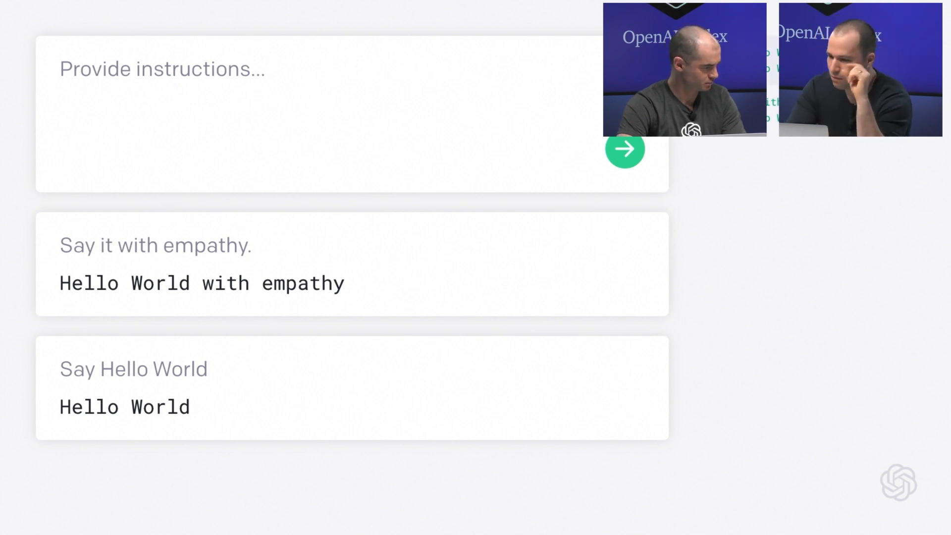
{"action": "type", "text": "Now say it 5"}
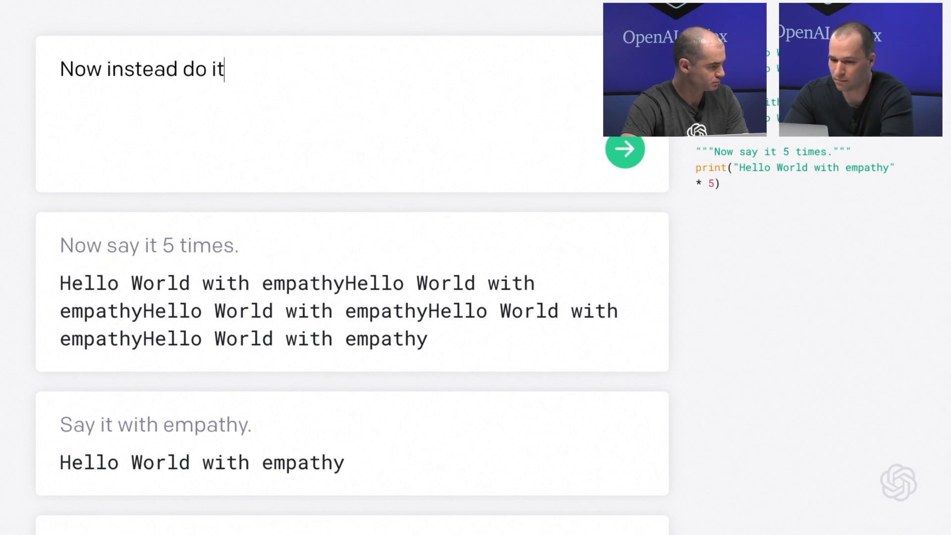
Submit 'Now instead do it with a for loop.' to print the message on five lines
{"action": "type", "text": "with a for loop."}
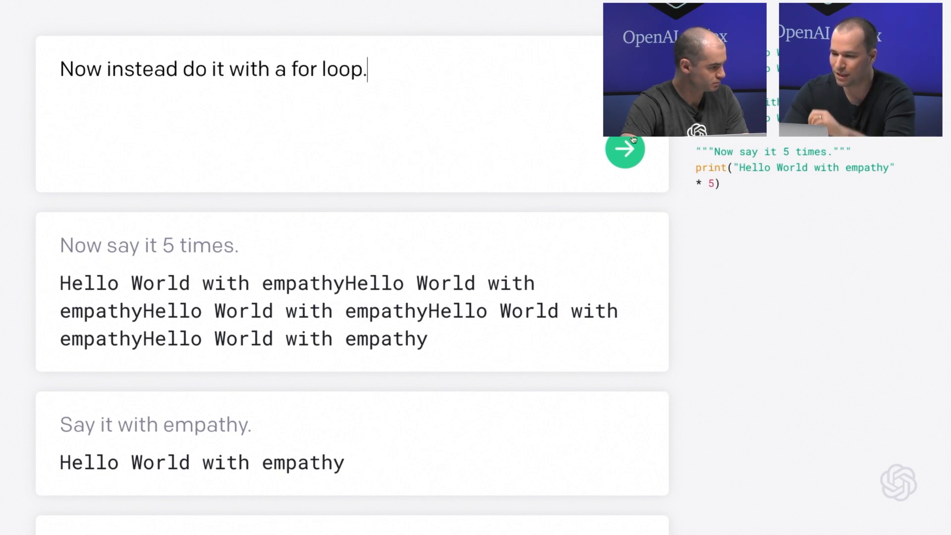
{"action": "left_click", "coordinate": [625, 149]}
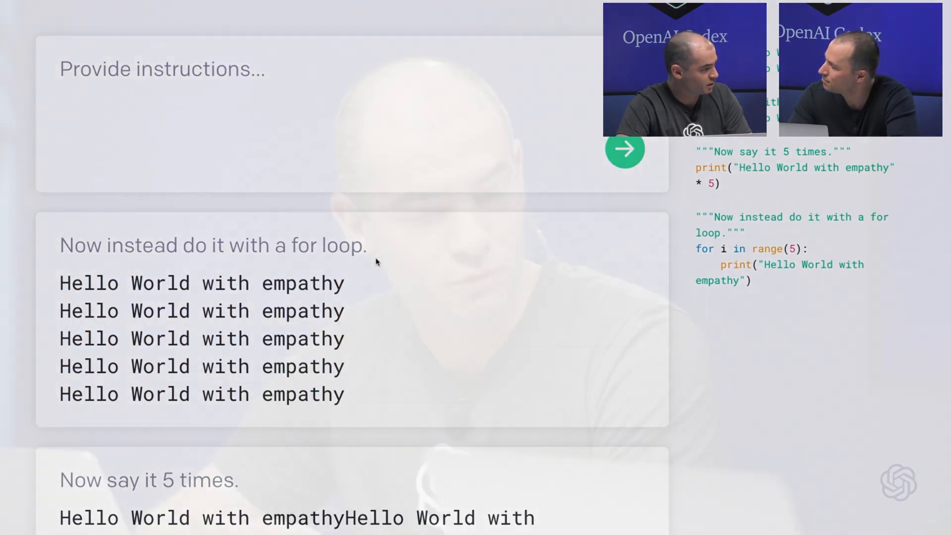
Submit 'Make a web page that says our message, and save it to a file.' producing index.html
{"action": "type", "text": "Make a web page that says our message, and save it to a"}
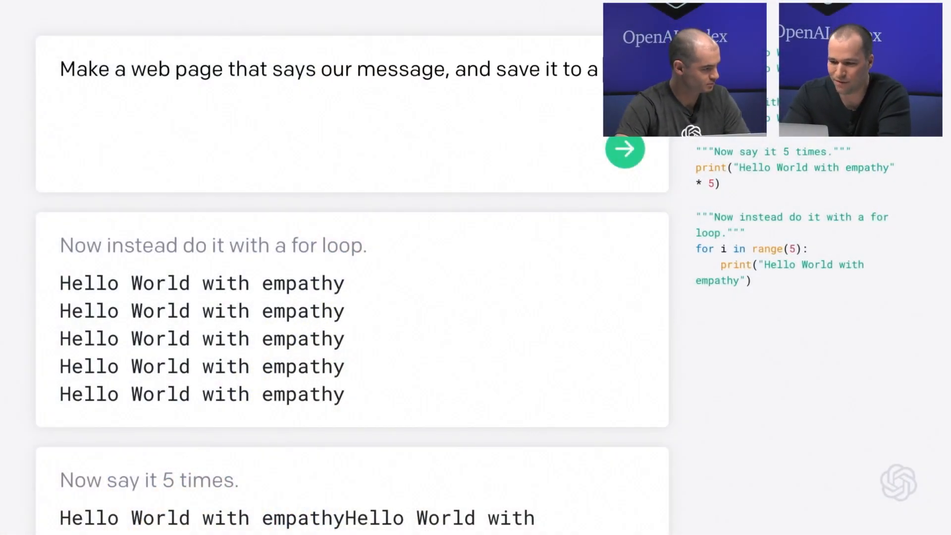
{"action": "left_click", "coordinate": [625, 149]}
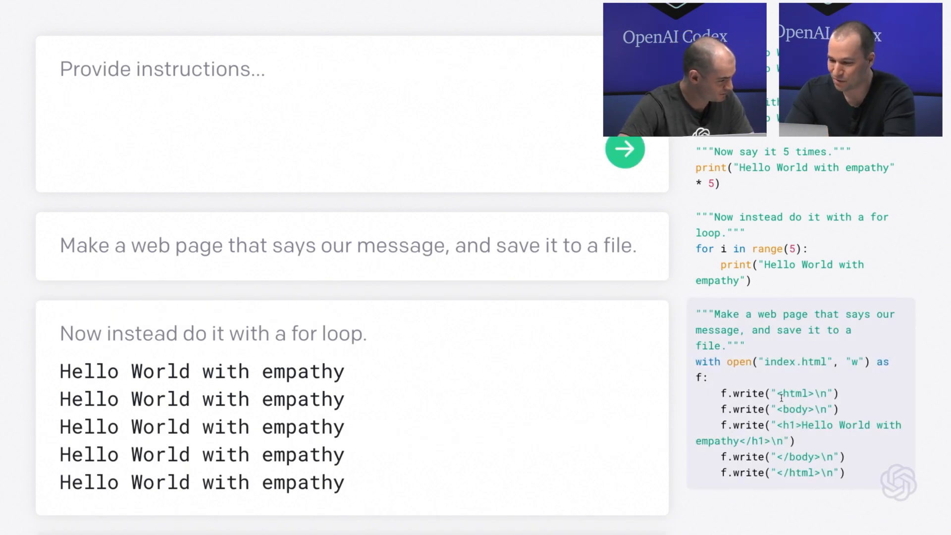
{"action": "double_click", "coordinate": [800, 393]}
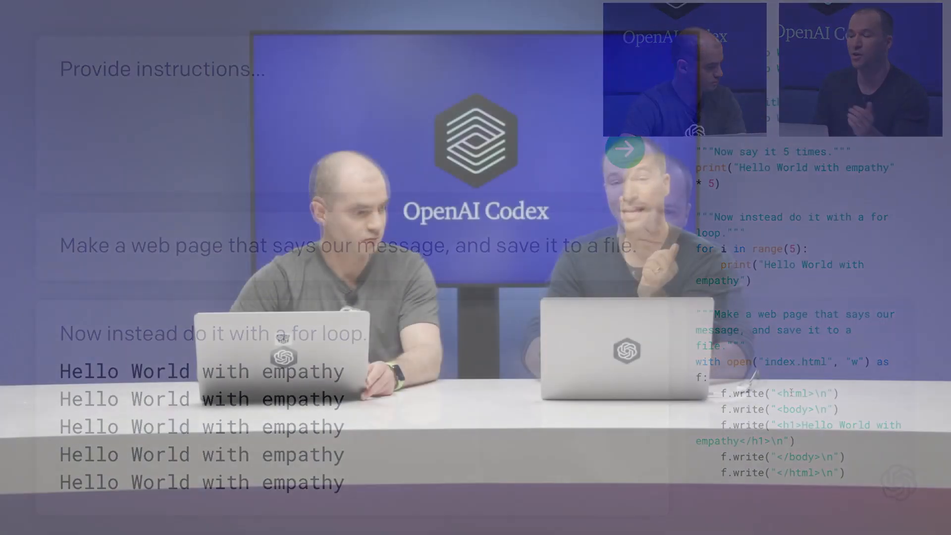
Submit 'Start a Python web server to serve that page.' to Codex
{"action": "type", "text": "Start a Python web server to ser"}
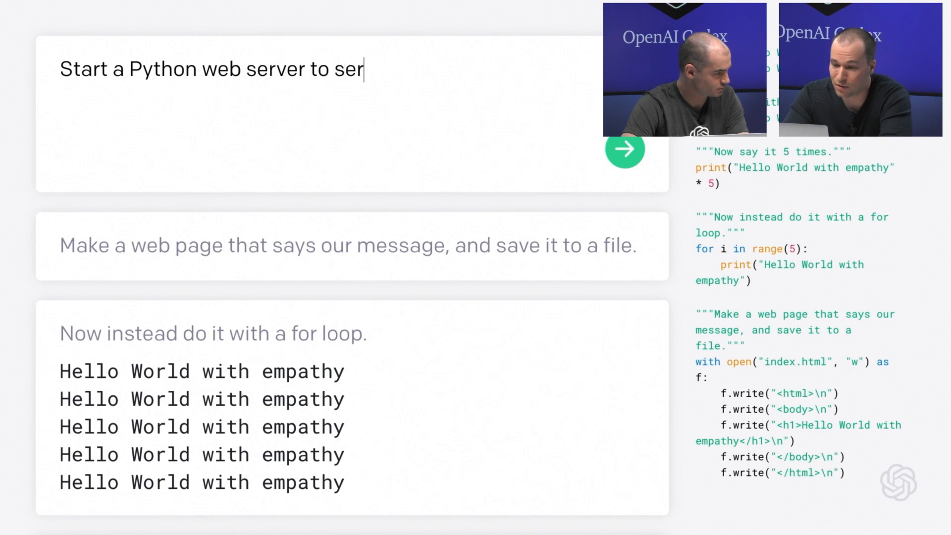
{"action": "left_click", "coordinate": [625, 149]}
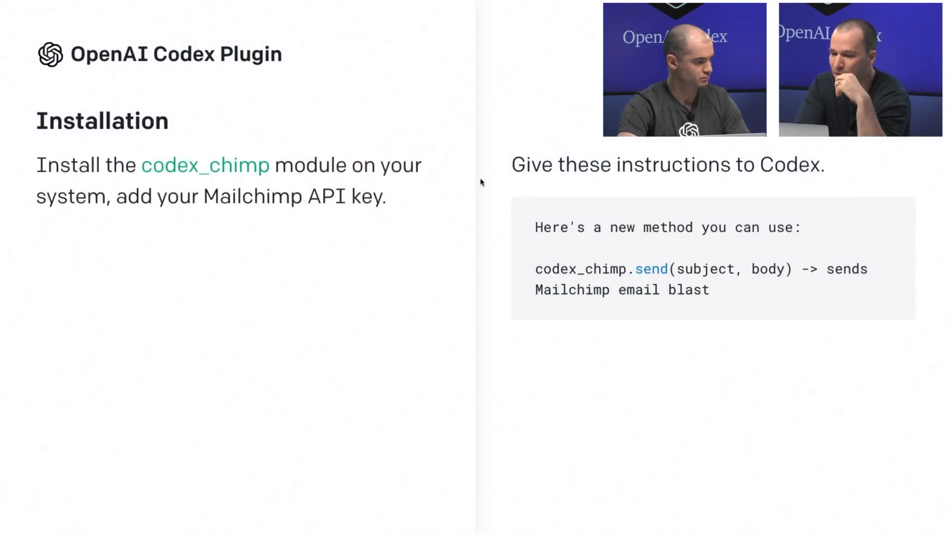
{"action": "mouse_move", "coordinate": [492, 165]}
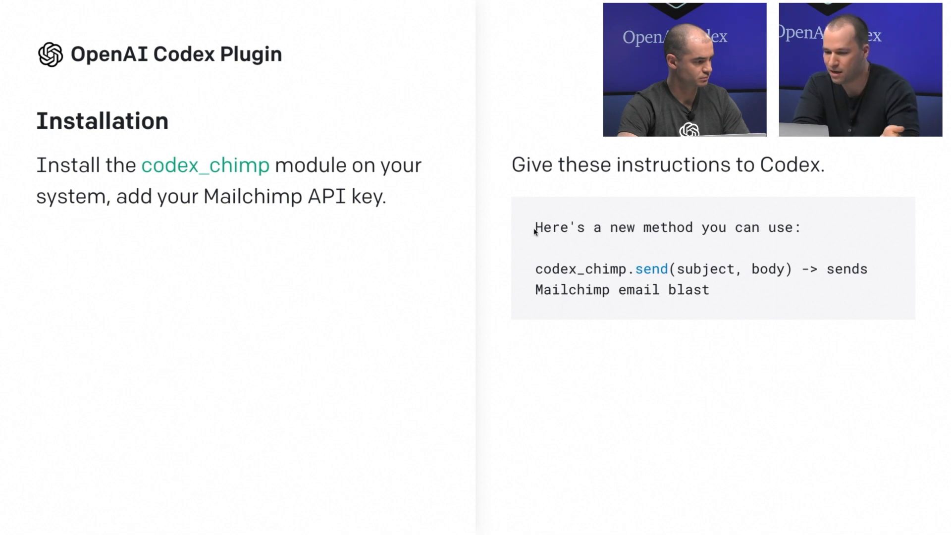
View the codex_chimp module's source code and select the instructions meant for Codex
{"action": "right_click", "coordinate": [205, 164]}
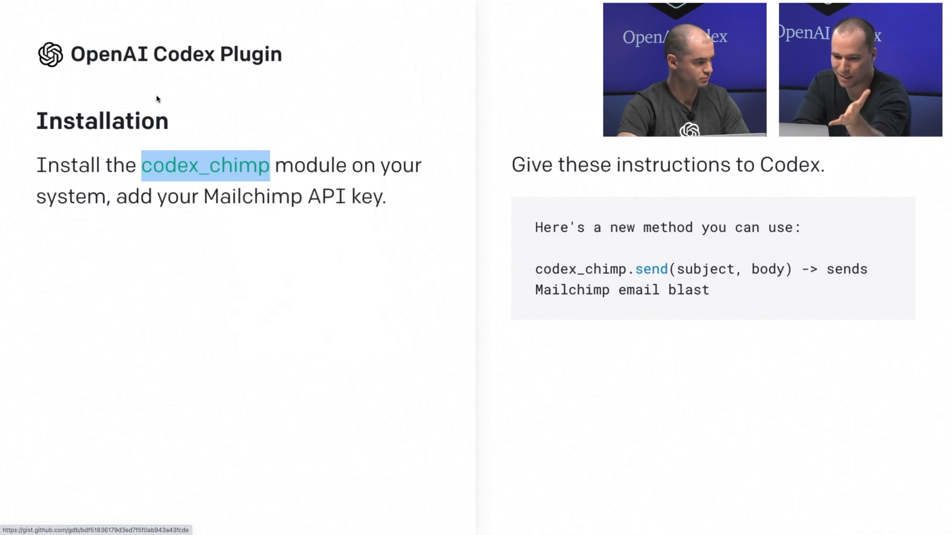
{"action": "right_click", "coordinate": [189, 165]}
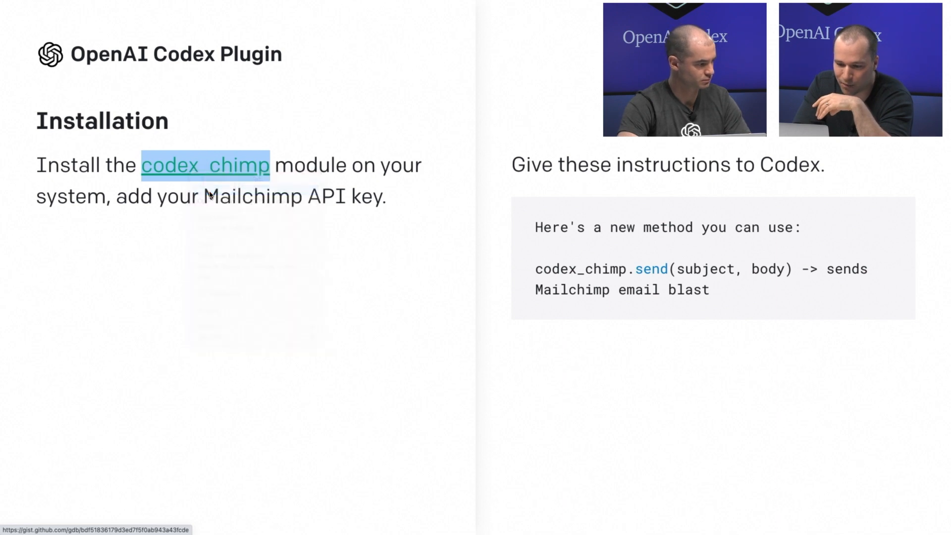
{"action": "left_click", "coordinate": [205, 165]}
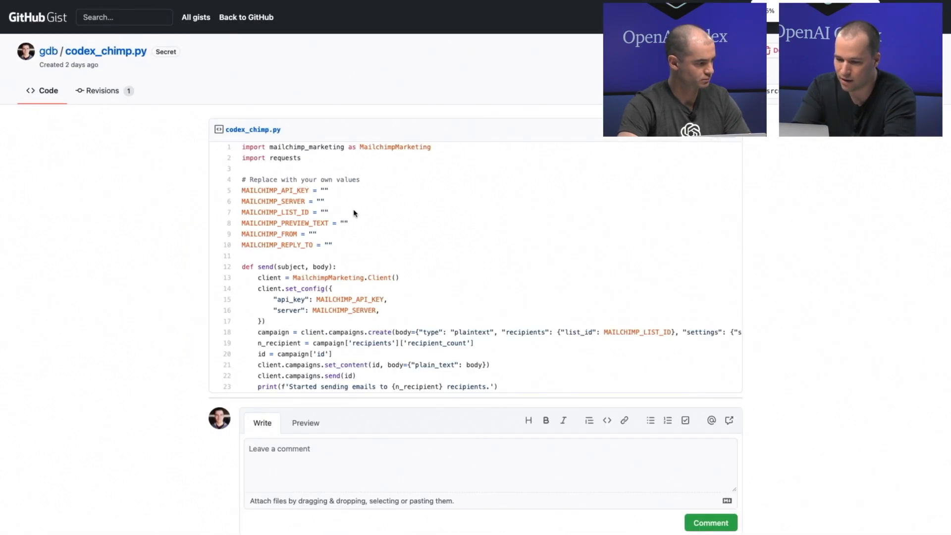
{"action": "scroll", "scroll_direction": "down", "scroll_amount": 3}
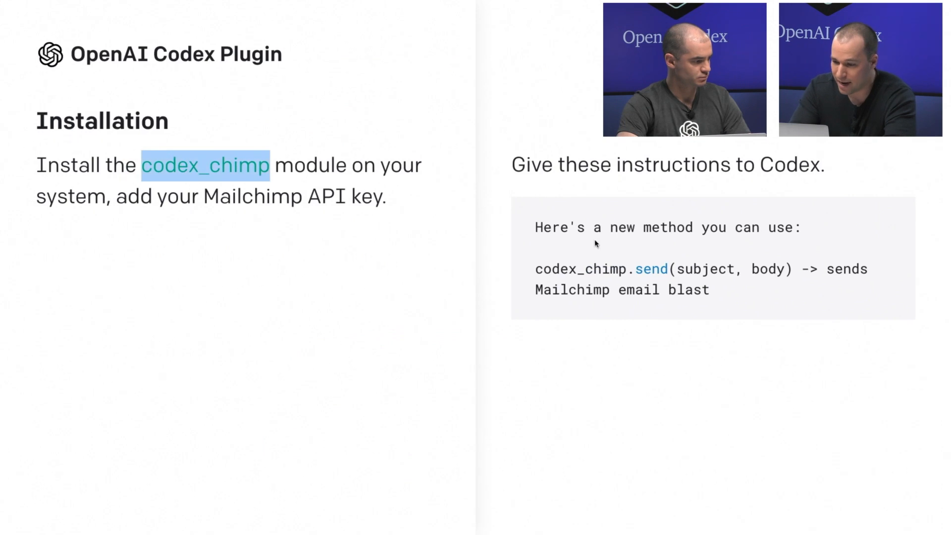
{"action": "left_click_drag", "start_coordinate": [536, 227], "coordinate": [709, 290]}
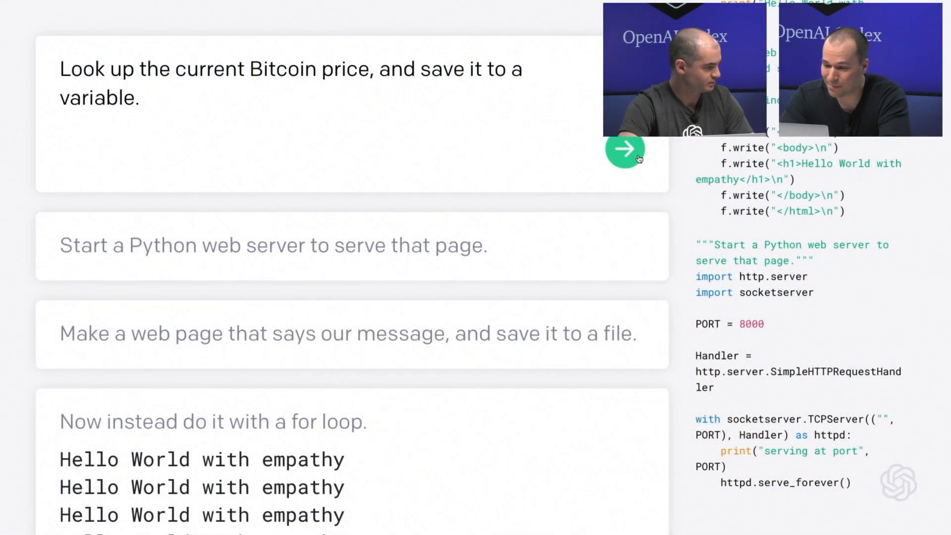
Submit the Bitcoin price request, then write 'Now send everyone an email, telling them (a) hello world and (b) the current Bitcoin.'
{"action": "left_click", "coordinate": [624, 149]}
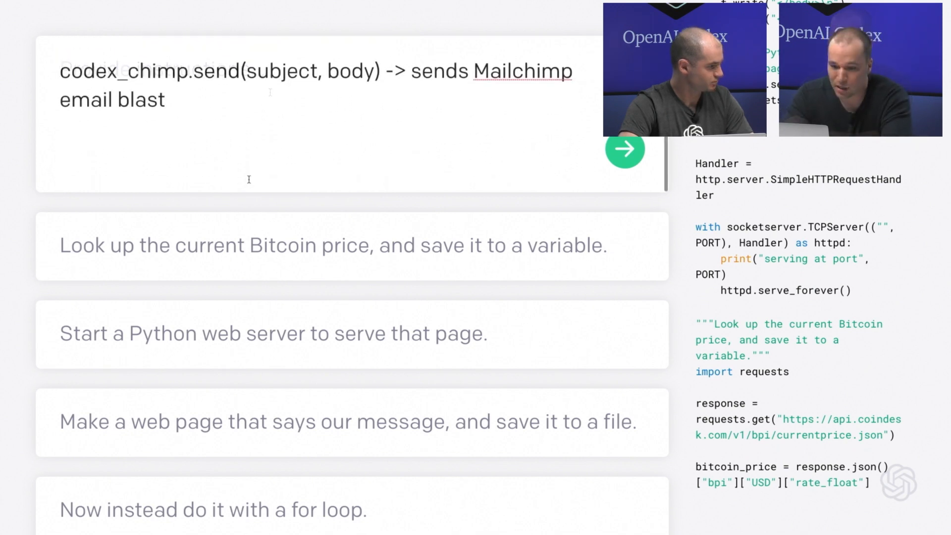
{"action": "type", "text": "N"}
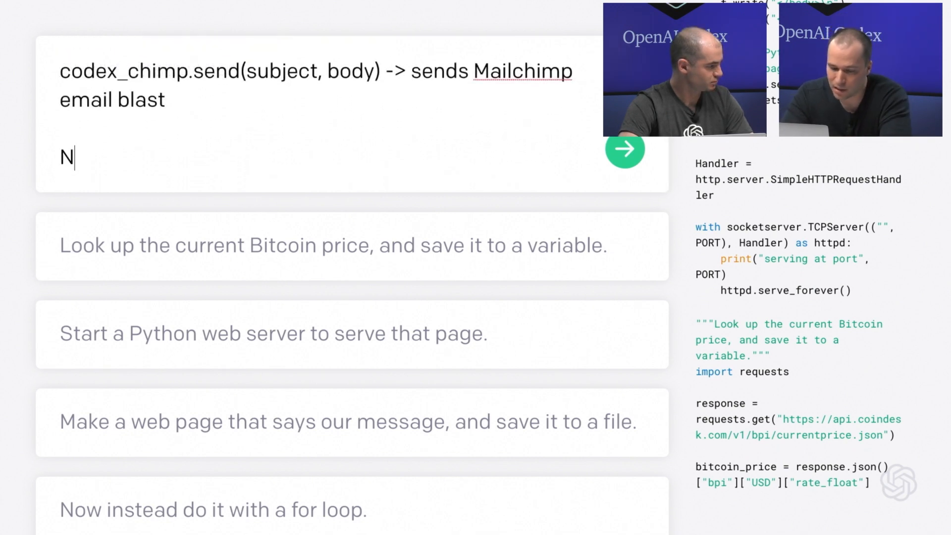
{"action": "type", "text": "ow send everyone"}
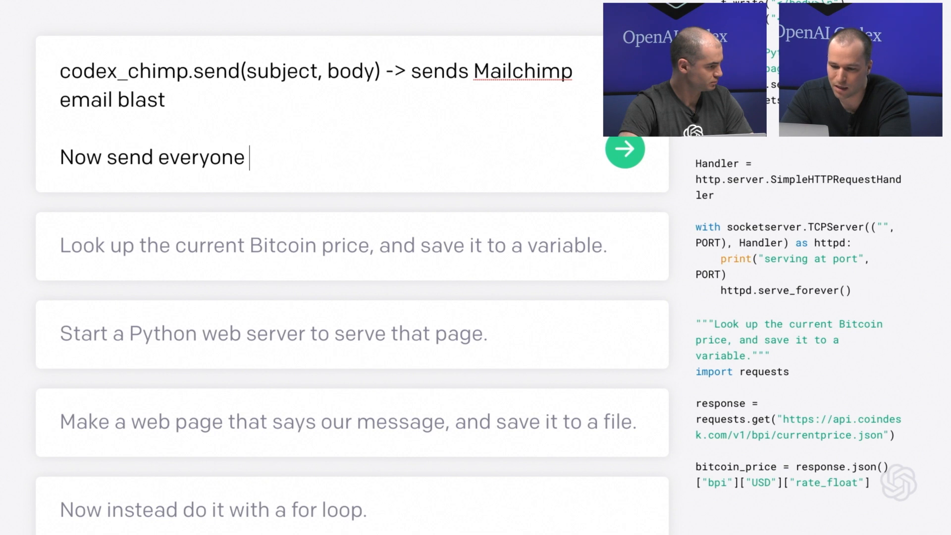
{"action": "type", "text": "an email, telli"}
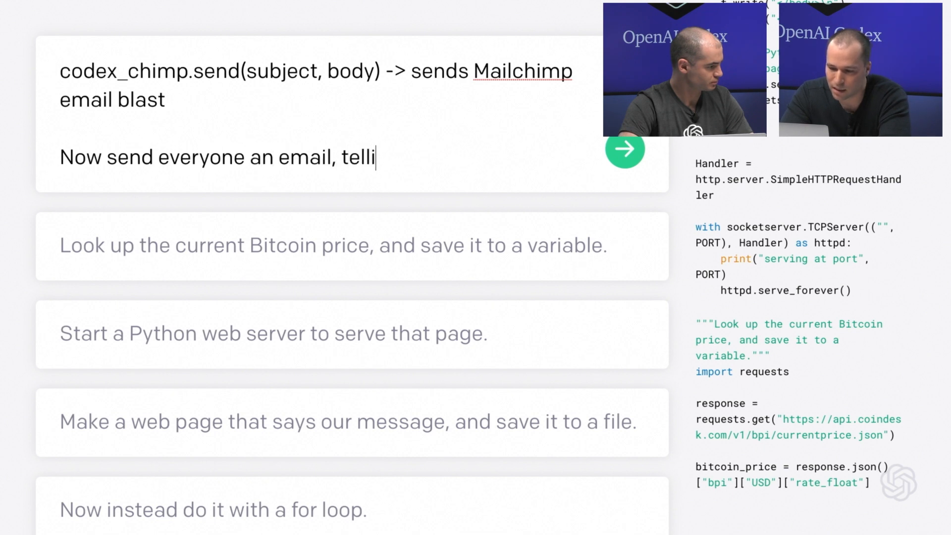
{"action": "type", "text": "ng them (a) hello wor"}
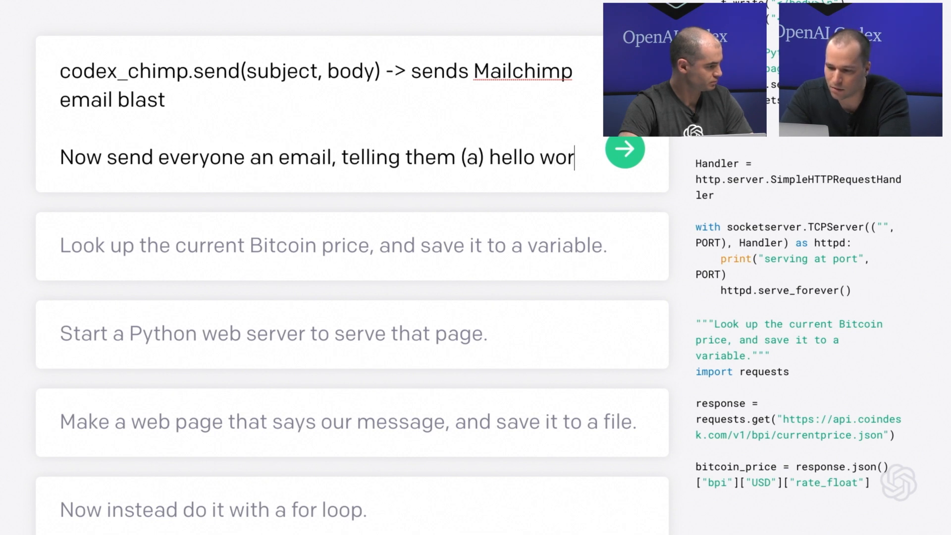
{"action": "type", "text": "ld and (b) the current Bi"}
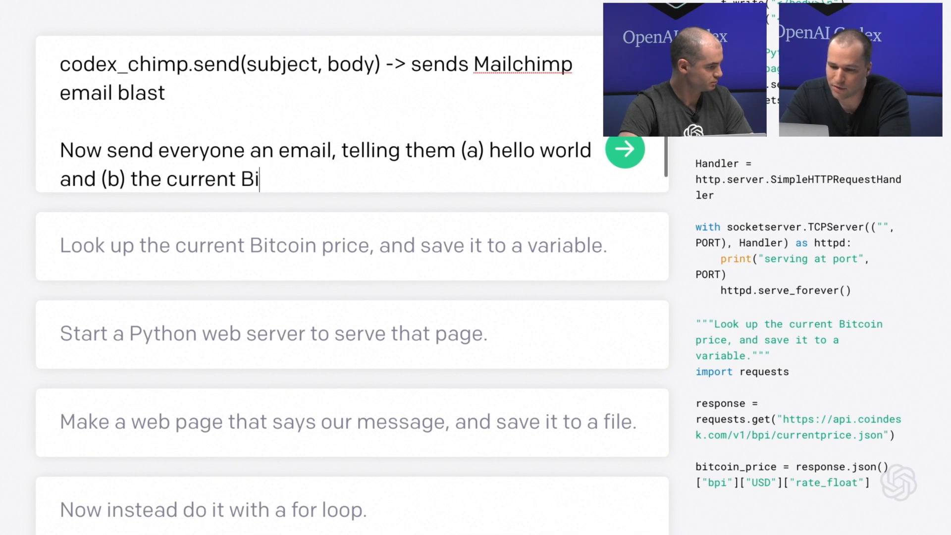
{"action": "type", "text": "tcoin."}
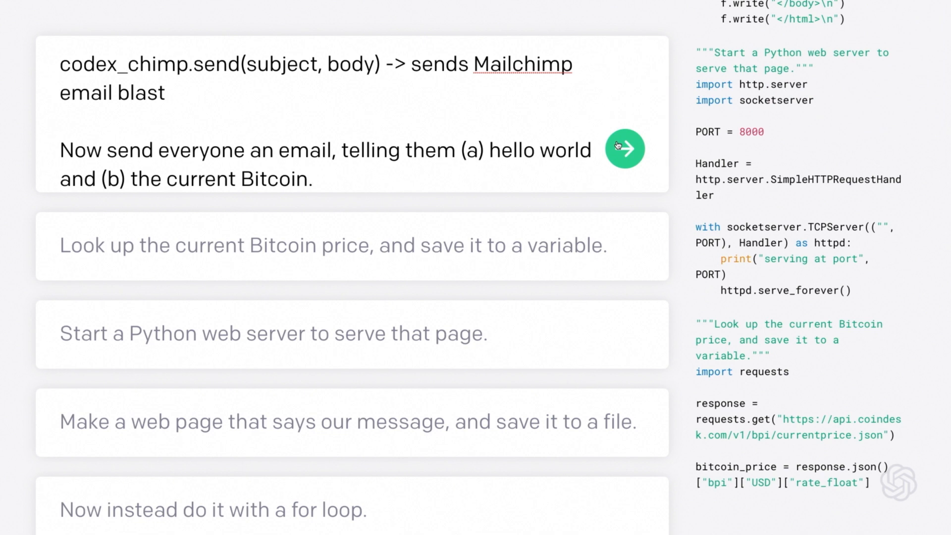
Submit the email instruction for code generation
{"action": "left_click", "coordinate": [626, 150]}
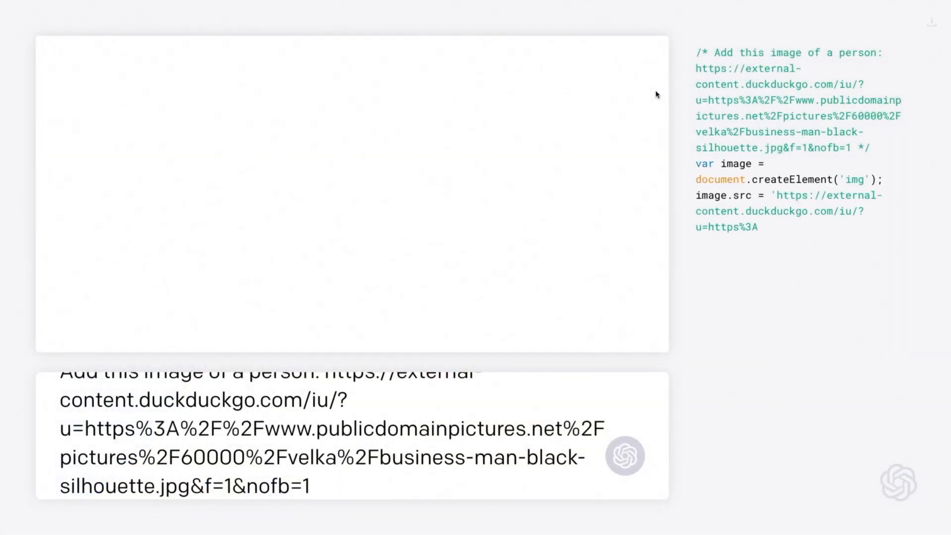
Inspect the generated image code and begin writing 'Make the person' in the prompt box
{"action": "left_click", "coordinate": [625, 456]}
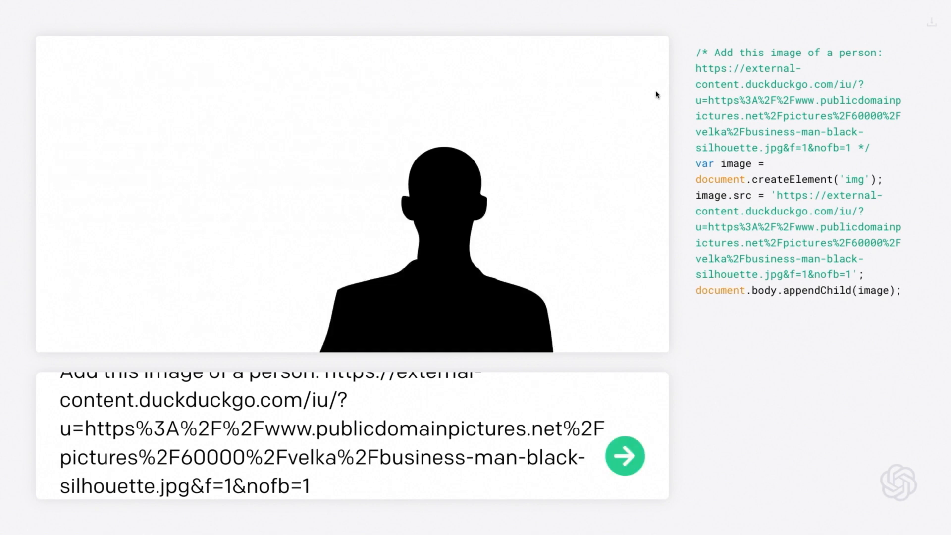
{"action": "left_click", "coordinate": [625, 455]}
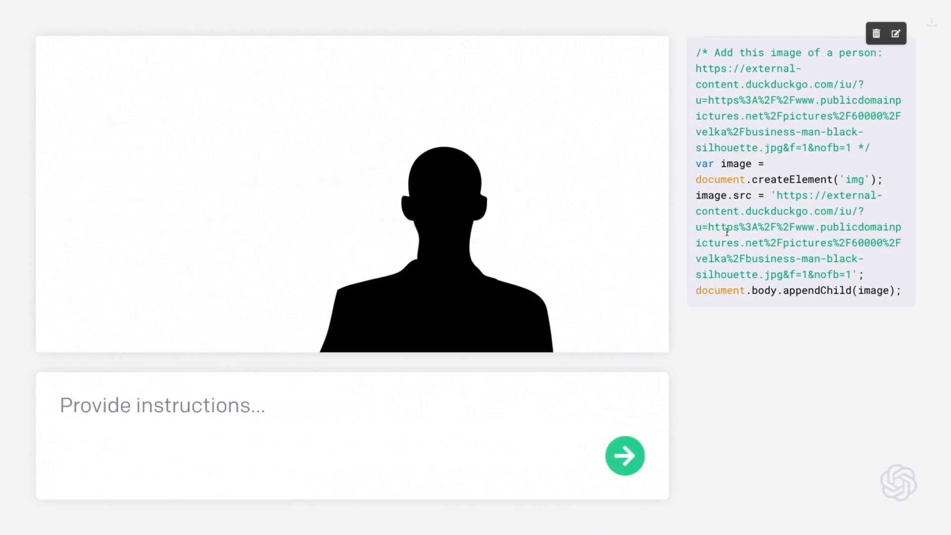
{"action": "double_click", "coordinate": [711, 68]}
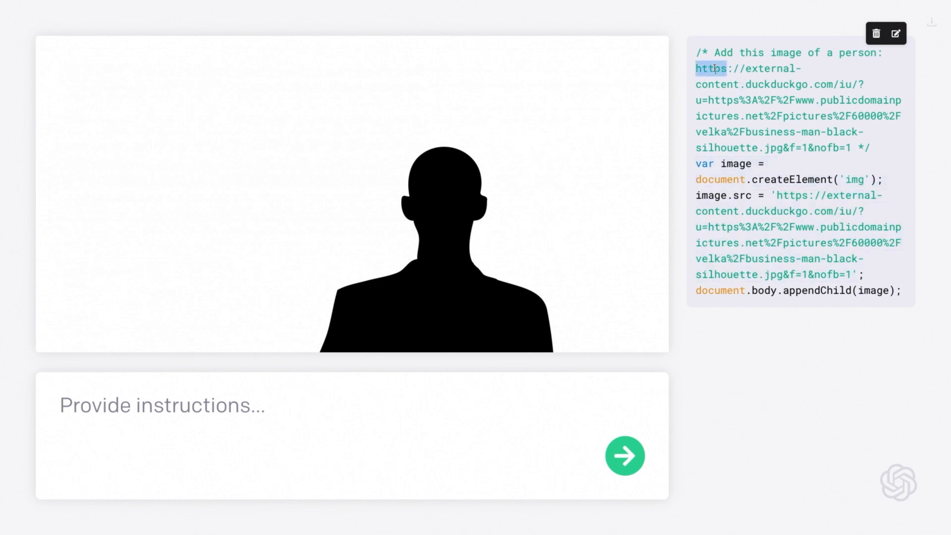
{"action": "left_click", "coordinate": [711, 68]}
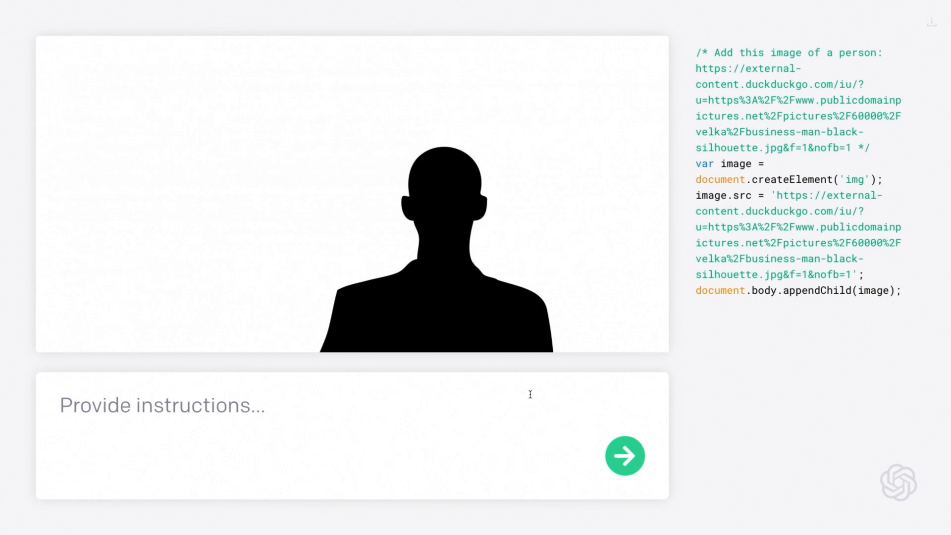
{"action": "type", "text": "Make the person"}
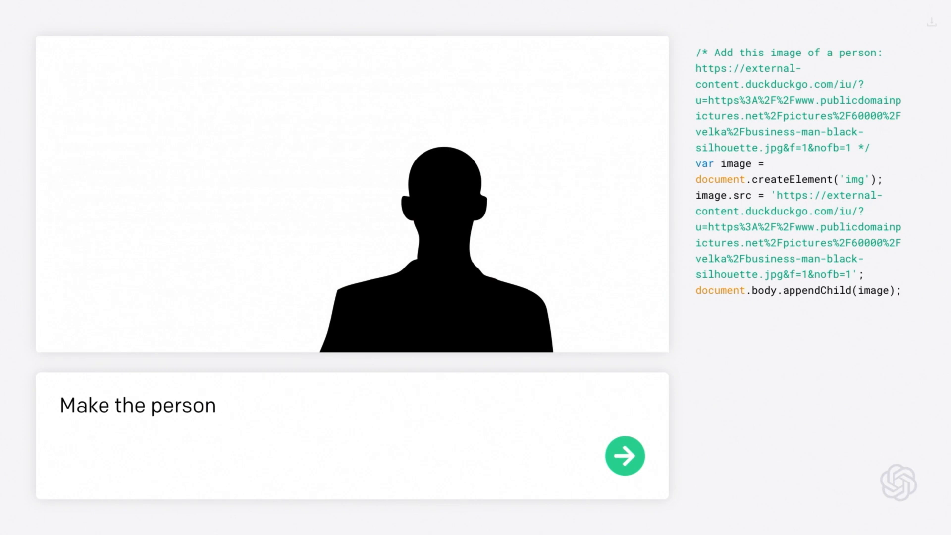
Submit 'Make the person 100 pixels.' to shrink the silhouette to 100 pixels wide
{"action": "type", "text": "100 p"}
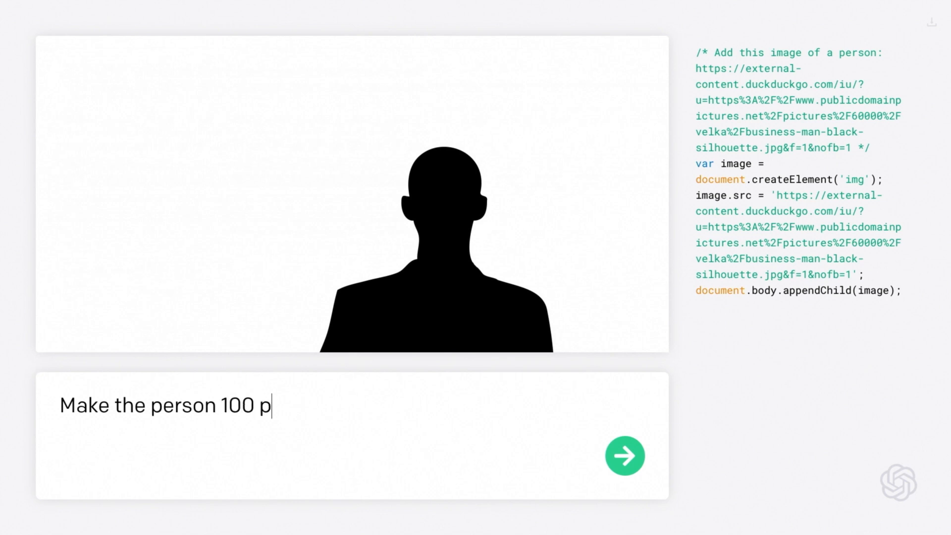
{"action": "type", "text": "ixels."}
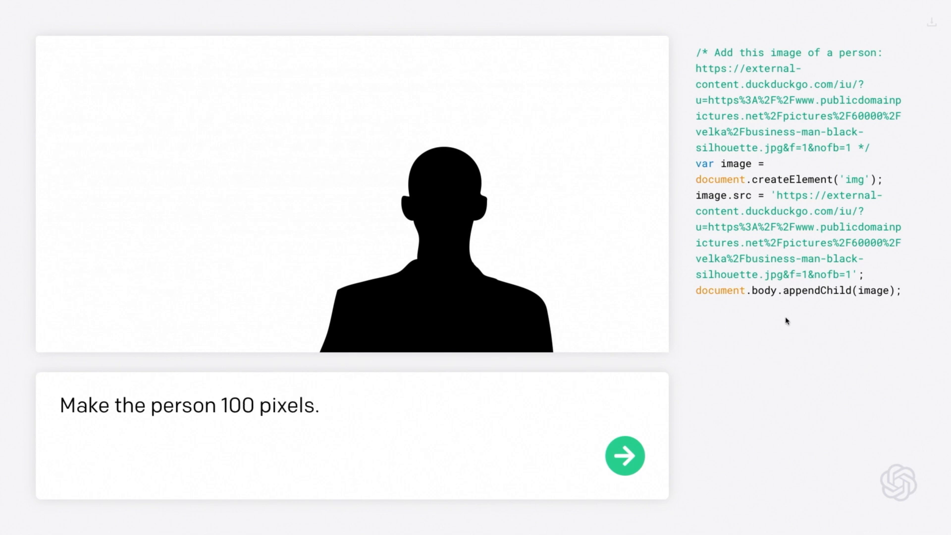
{"action": "left_click", "coordinate": [625, 456]}
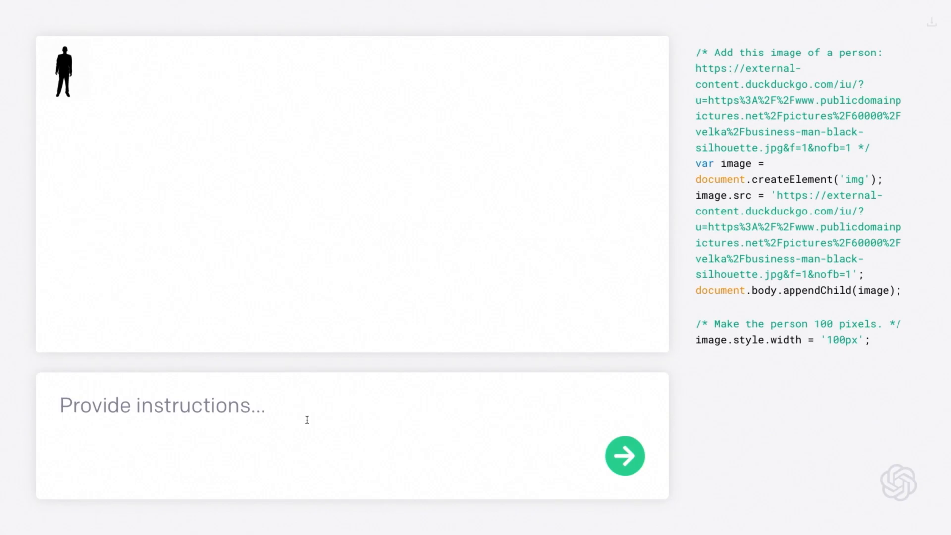
Submit 'Set its position to 500 pixels down, and 400 pixels from the left.'
{"action": "type", "text": "Set its position to 500 pixels"}
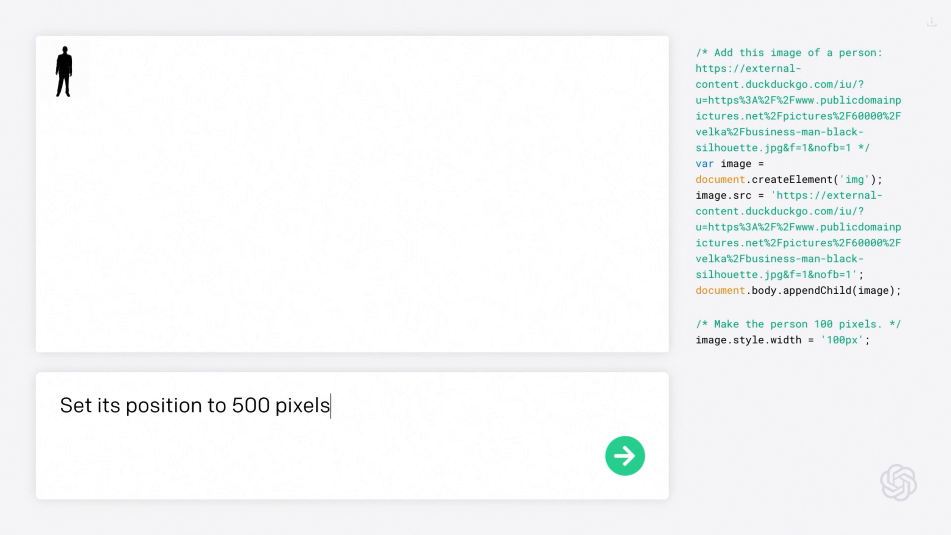
{"action": "type", "text": "down, and 400 l"}
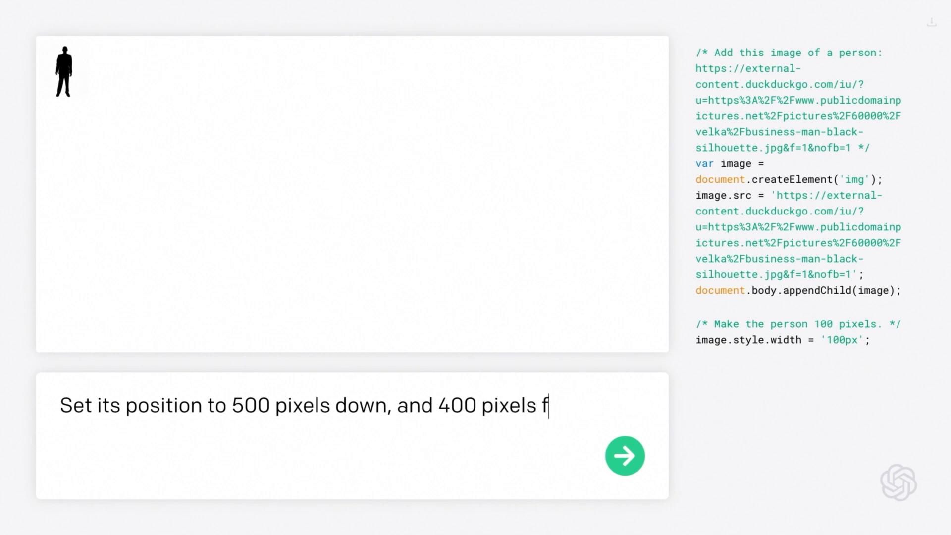
{"action": "type", "text": "rom the left."}
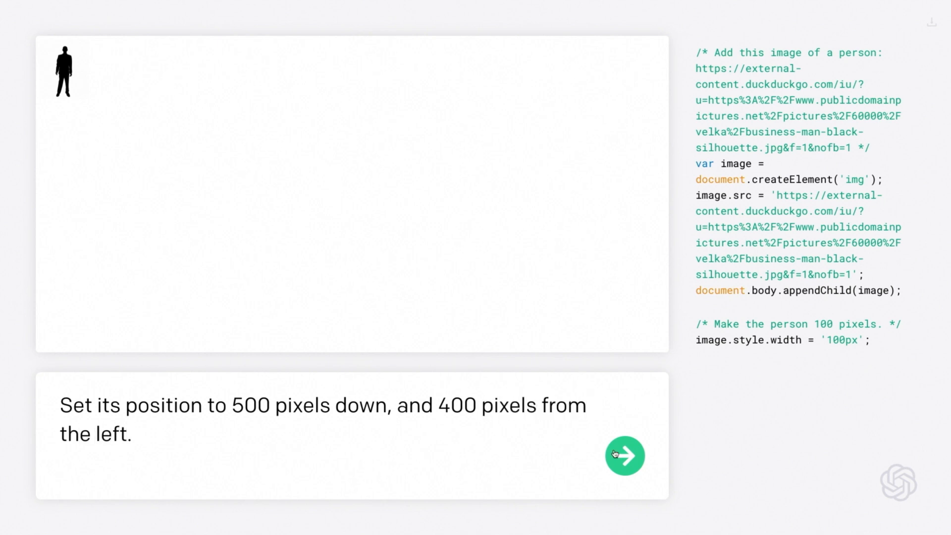
{"action": "left_click", "coordinate": [625, 455]}
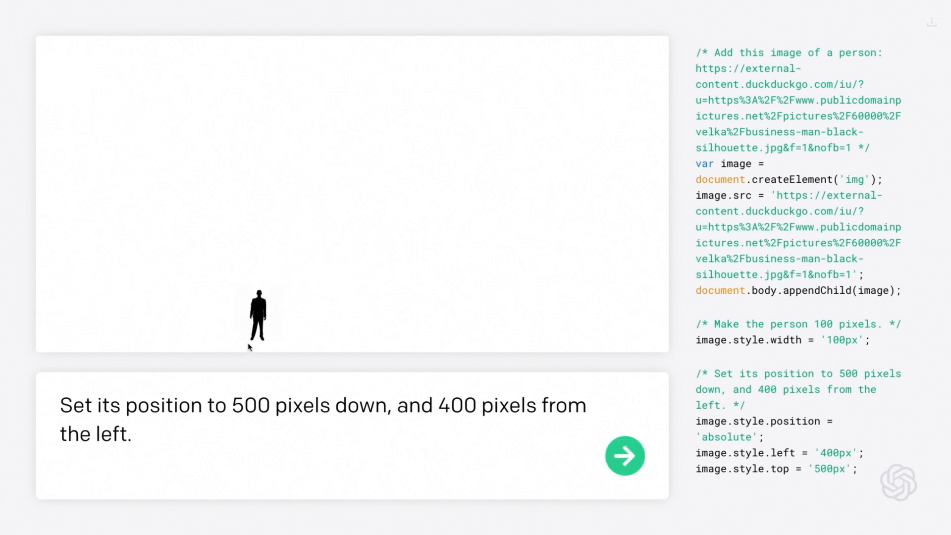
Submit 'Now make it controllable with the left and right arrow keys.' and test moving the silhouette
{"action": "type", "text": "Now mak"}
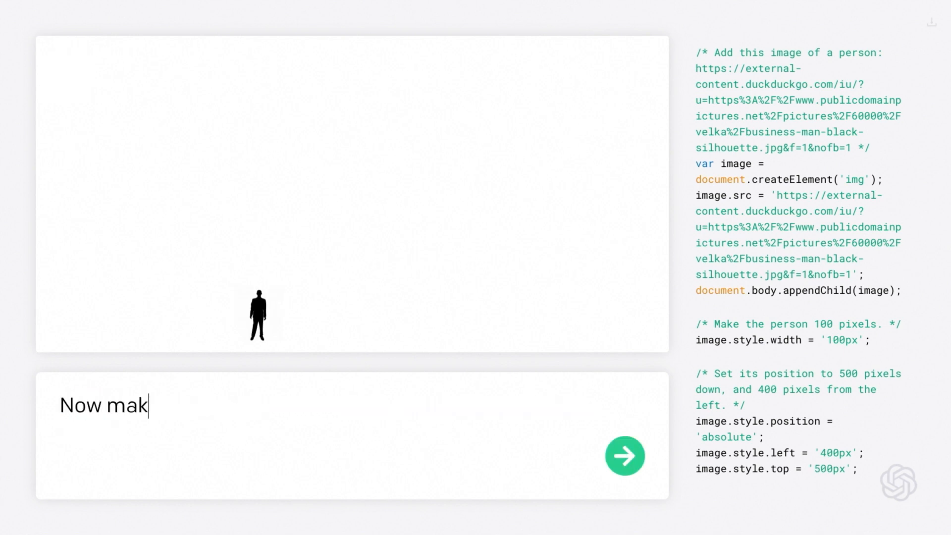
{"action": "type", "text": "e it controllable with"}
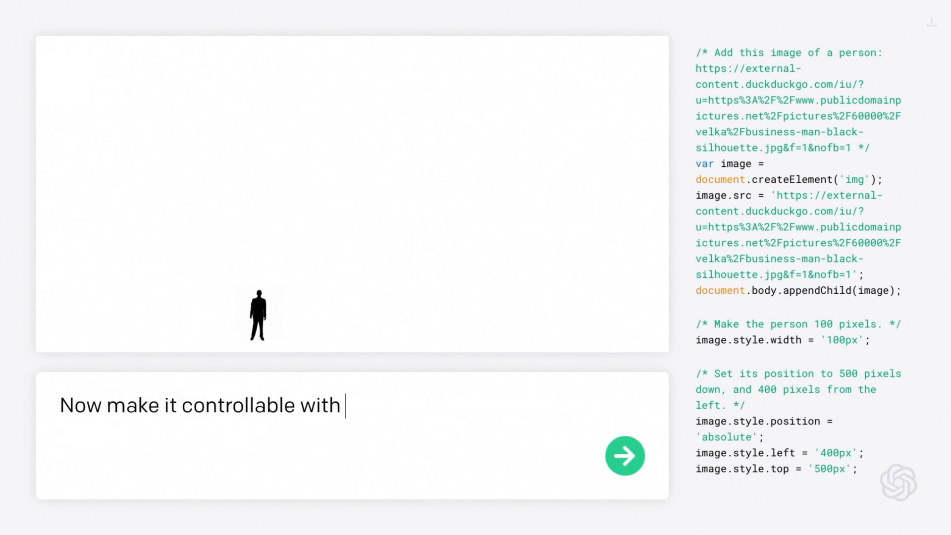
{"action": "type", "text": "the left and right arrow ke"}
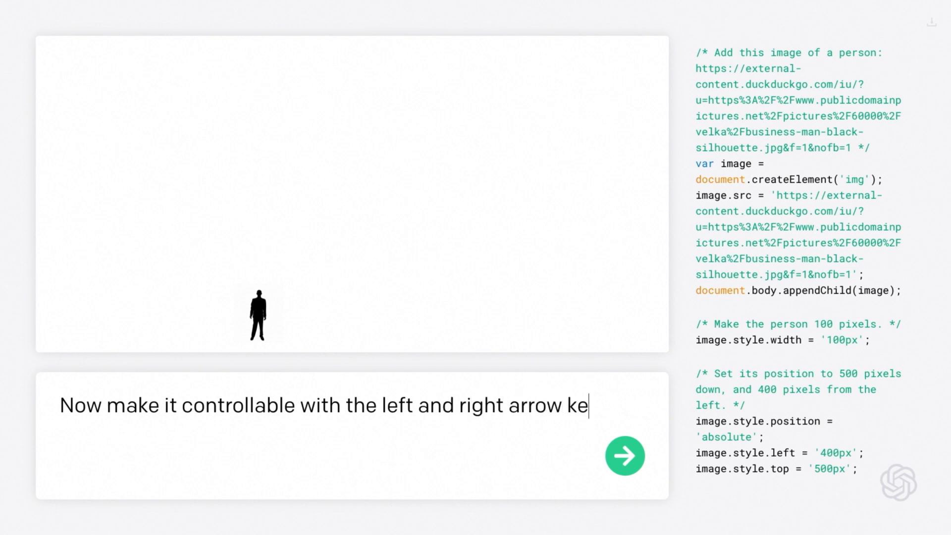
{"action": "type", "text": "ys."}
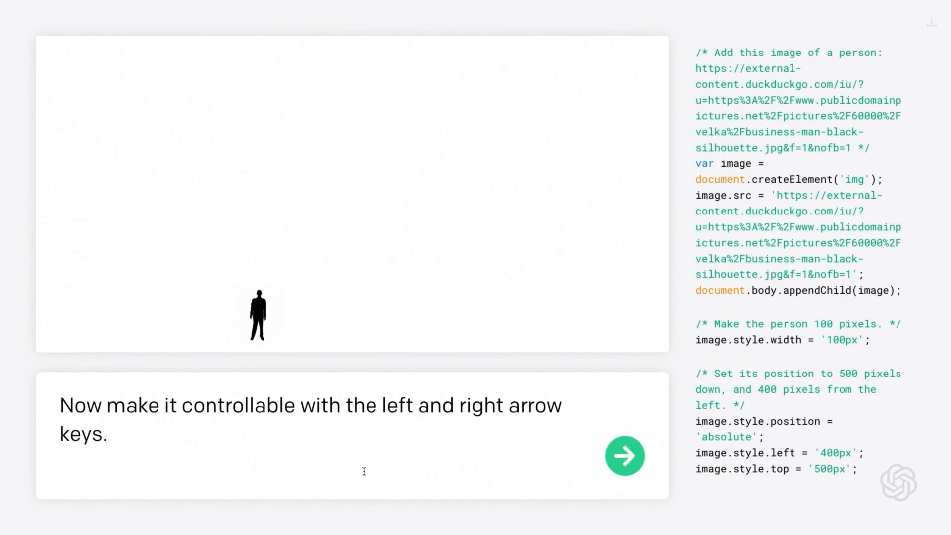
{"action": "left_click", "coordinate": [624, 457]}
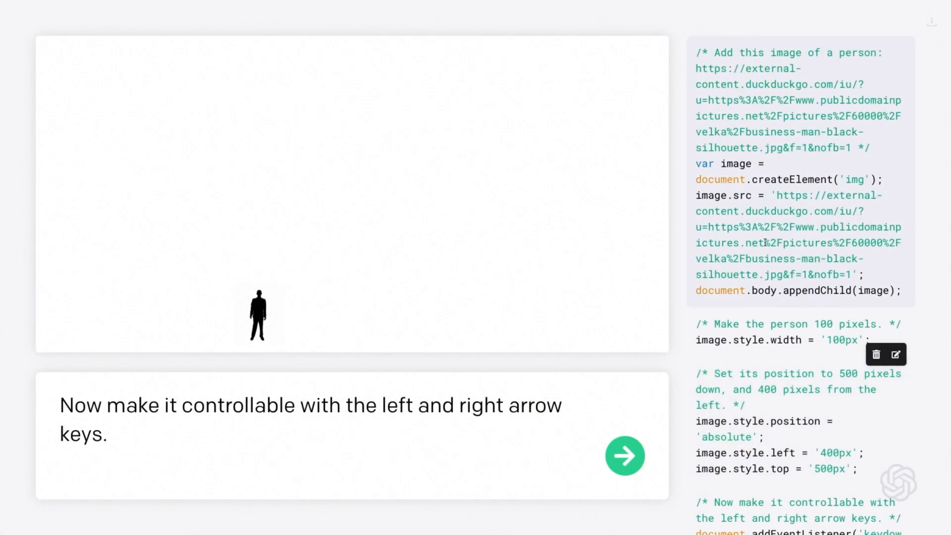
{"action": "scroll", "scroll_direction": "down", "scroll_amount": 3}
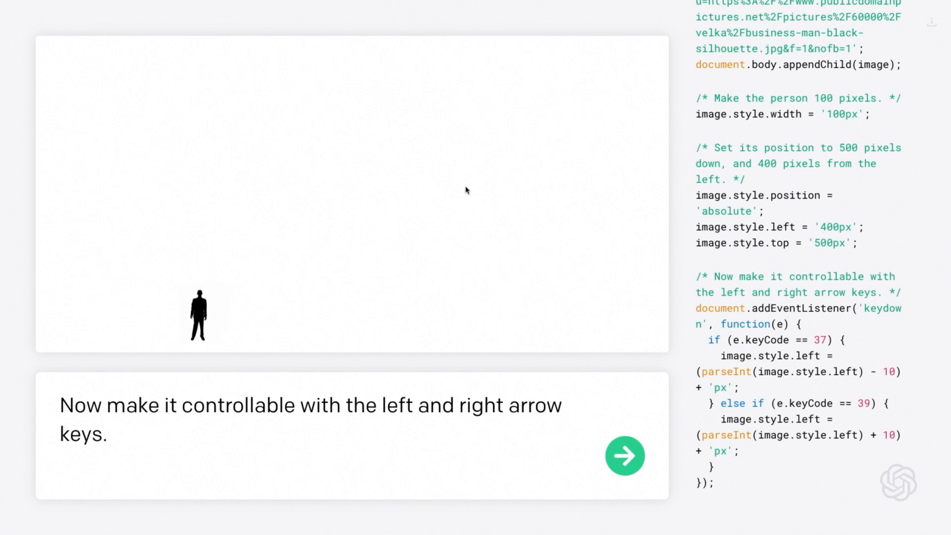
Submit a request to constantly check if the person is off screen and put it back
{"action": "type", "text": "C"}
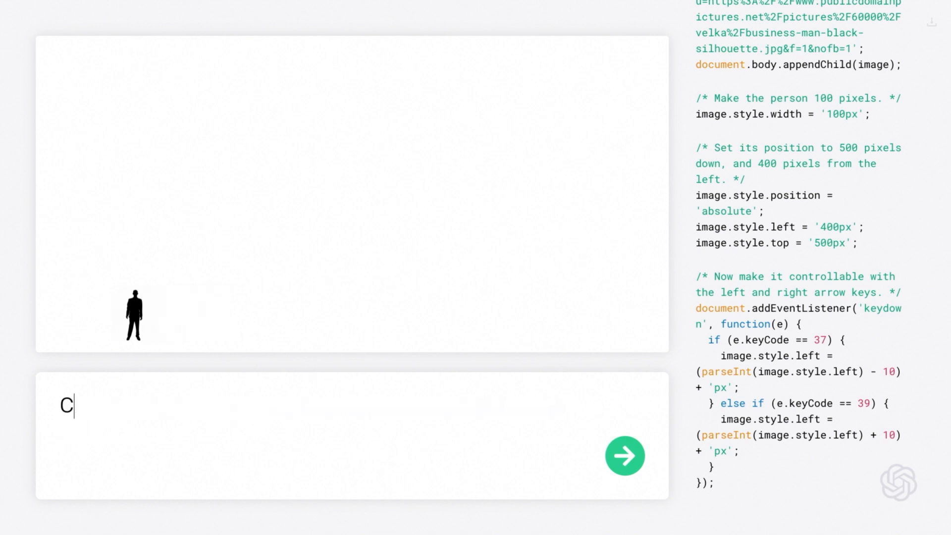
{"action": "type", "text": "onstantly check if the person is off scree"}
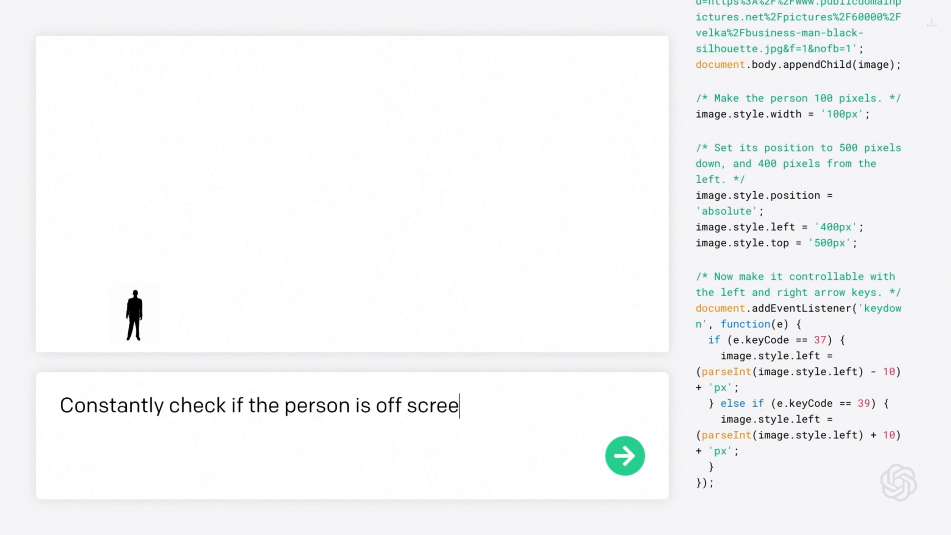
{"action": "type", "text": "n, and put it back on the screen if so."}
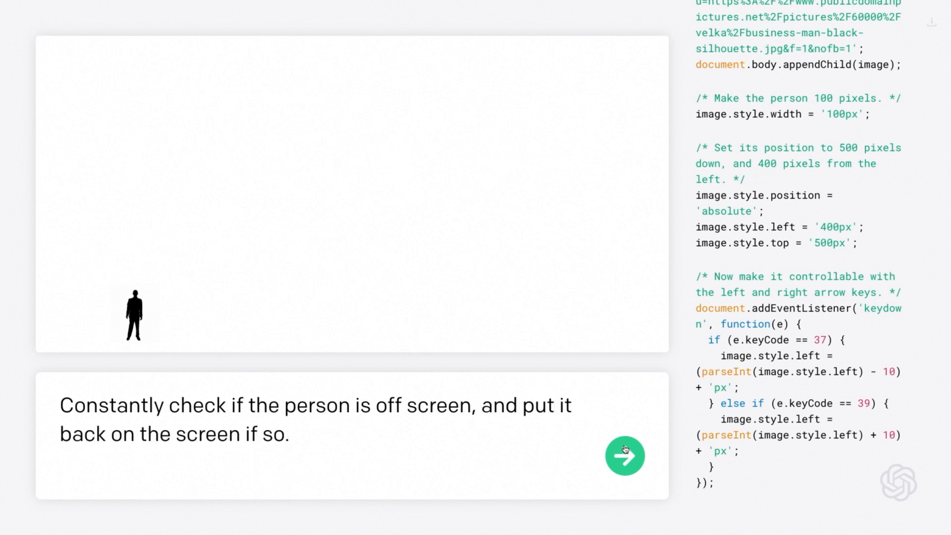
{"action": "left_click", "coordinate": [625, 456]}
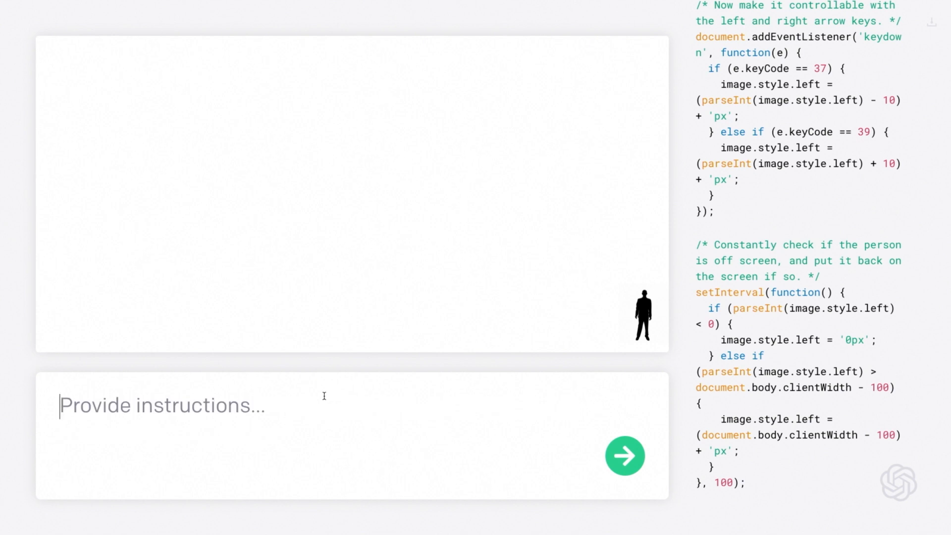
Request 'Disable scrollbars.' so the page hides its overflow
{"action": "type", "text": "Disable scrollbars."}
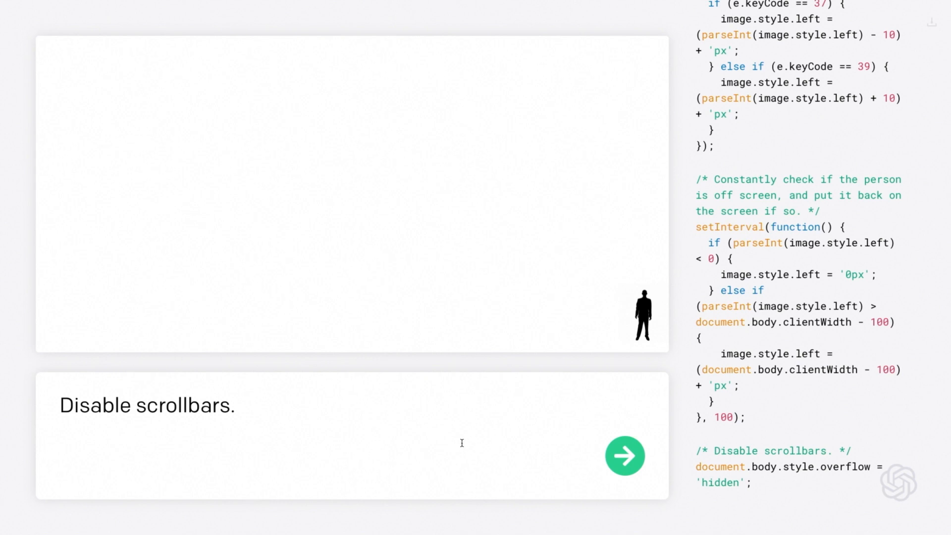
Begin typing 'Also make the person move upwards…' in the instructions box
{"action": "type", "text": "Also make the person move upwards if you press su"}
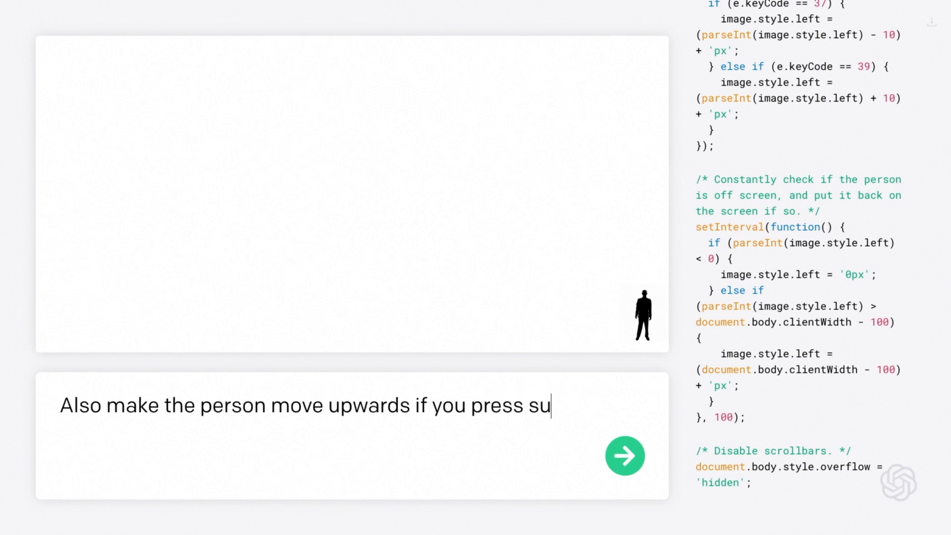
Finish and submit the request for the person to move upward on spacebar
{"action": "type", "text": "pace"}
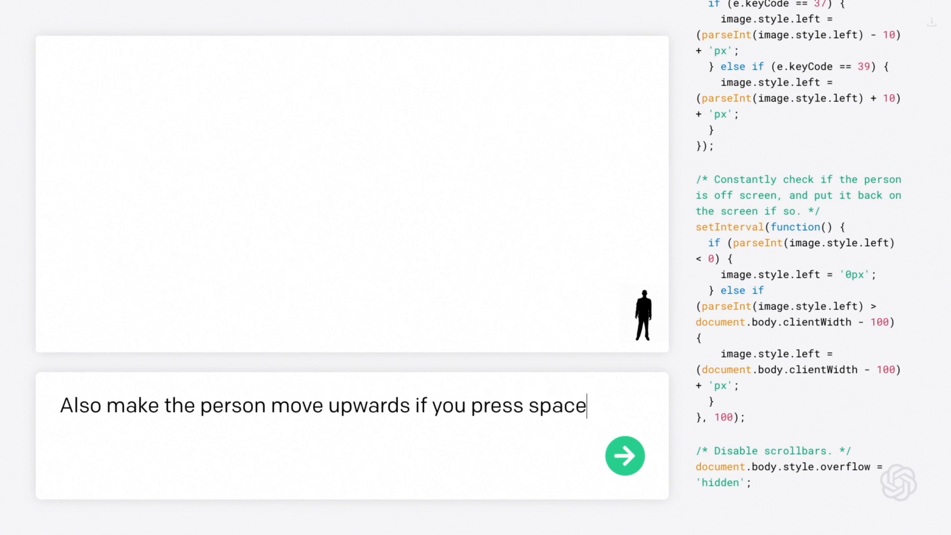
{"action": "left_click", "coordinate": [625, 455]}
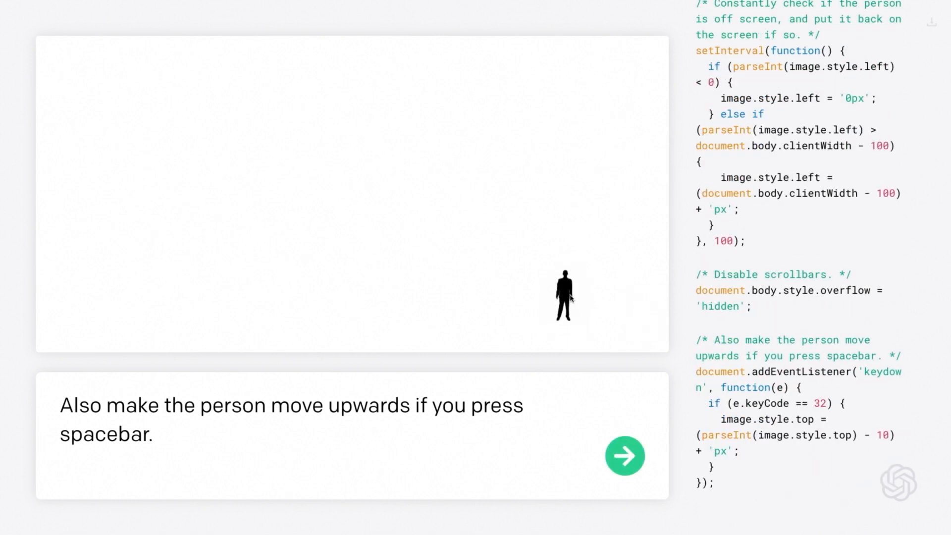
Submit 'And make it move downwards if you push the down arrow key.'
{"action": "type", "text": "And make it move down"}
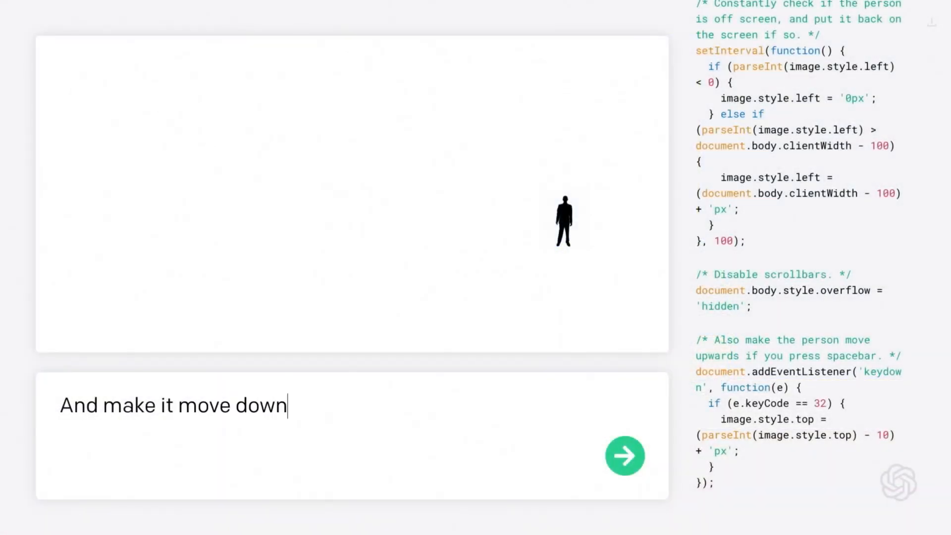
{"action": "type", "text": "wards if you push"}
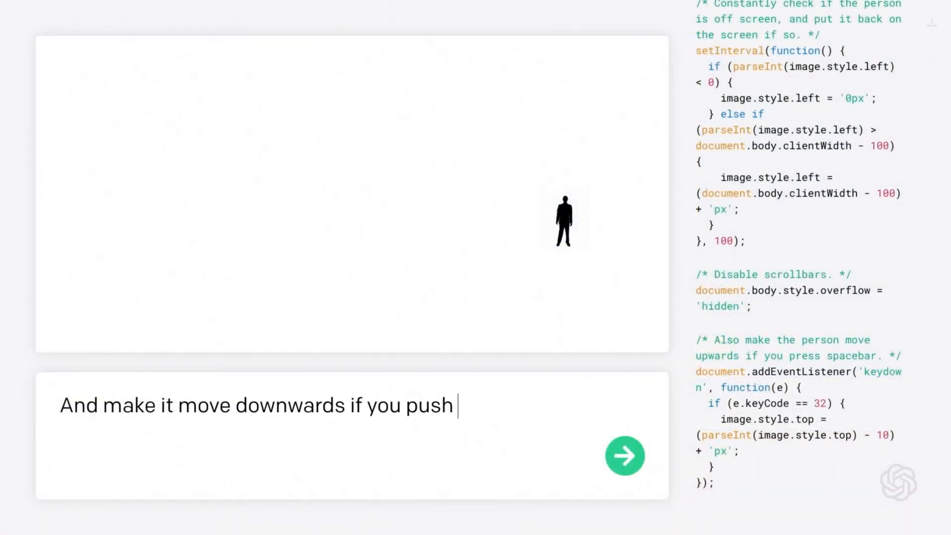
{"action": "type", "text": "the down arrow keys"}
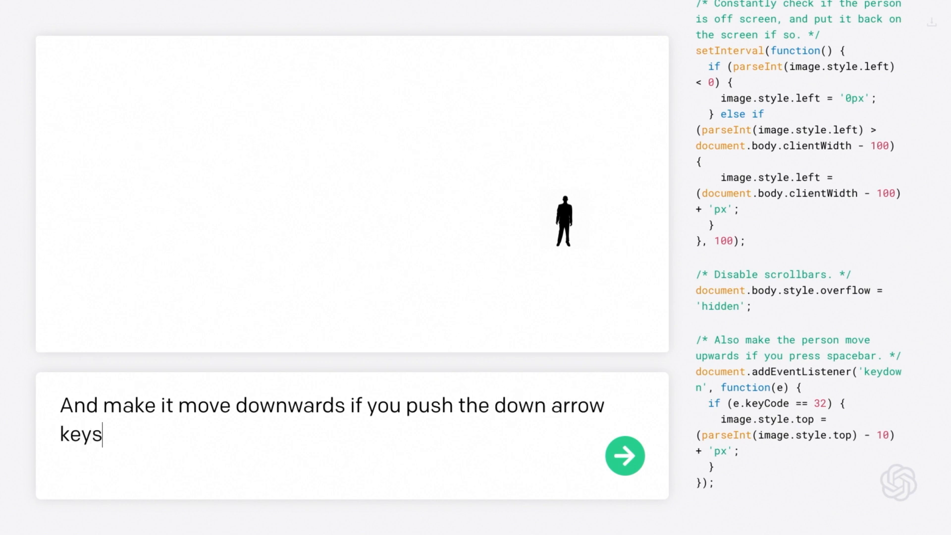
{"action": "type", "text": "key."}
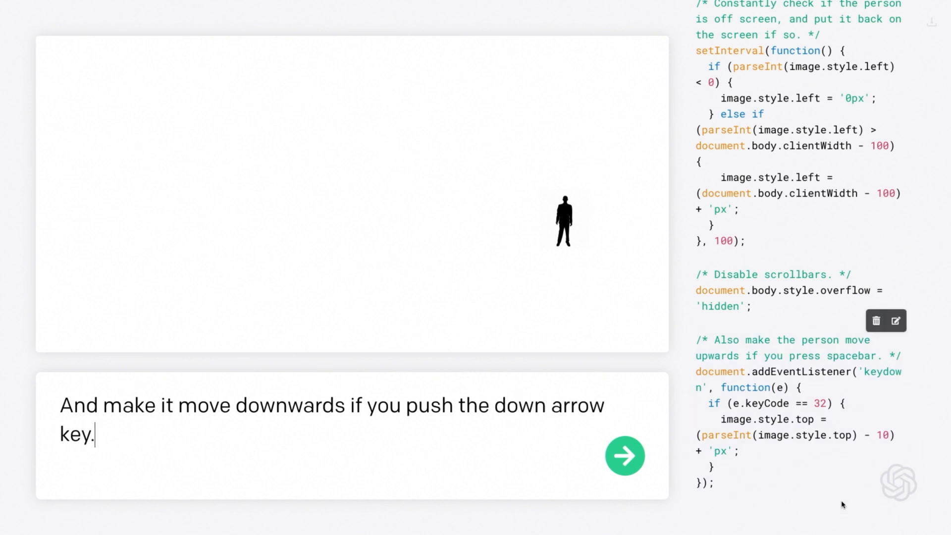
{"action": "left_click", "coordinate": [625, 456]}
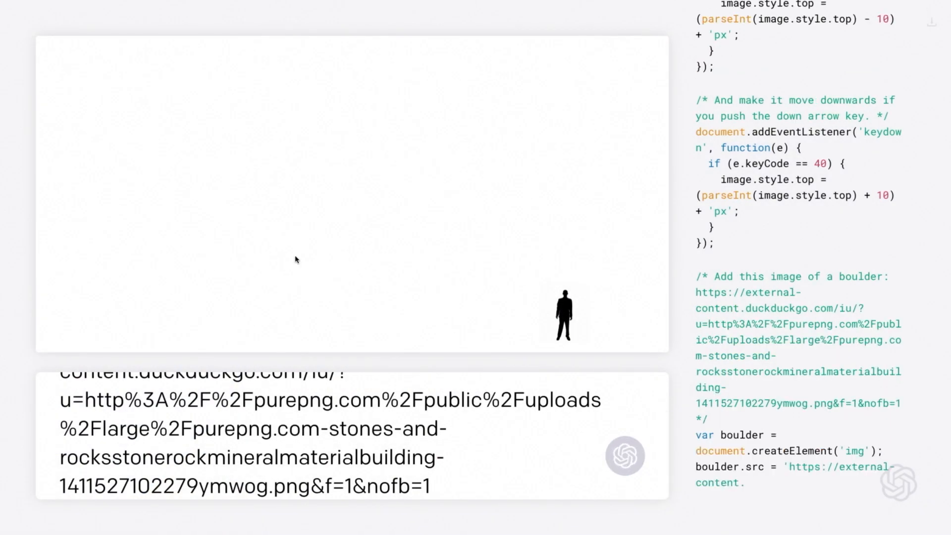
Submit the boulder image URL prompt so the boulder appears, then begin 'Make'
{"action": "scroll", "scroll_direction": "down", "scroll_amount": 3}
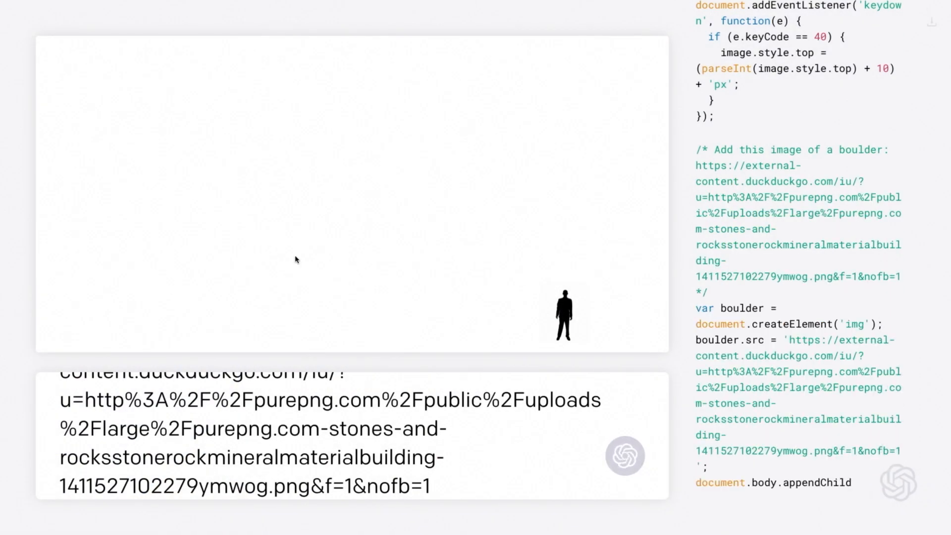
{"action": "left_click", "coordinate": [625, 455]}
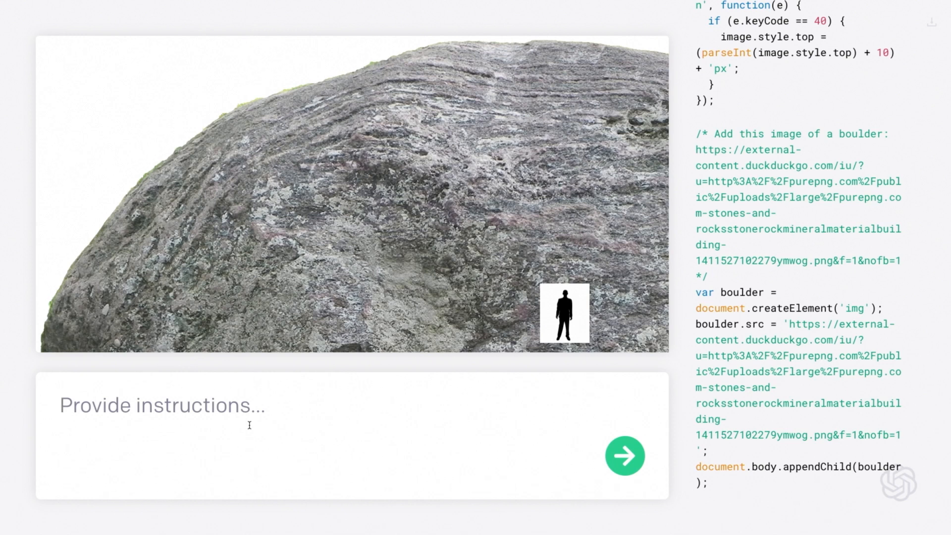
{"action": "type", "text": "Make"}
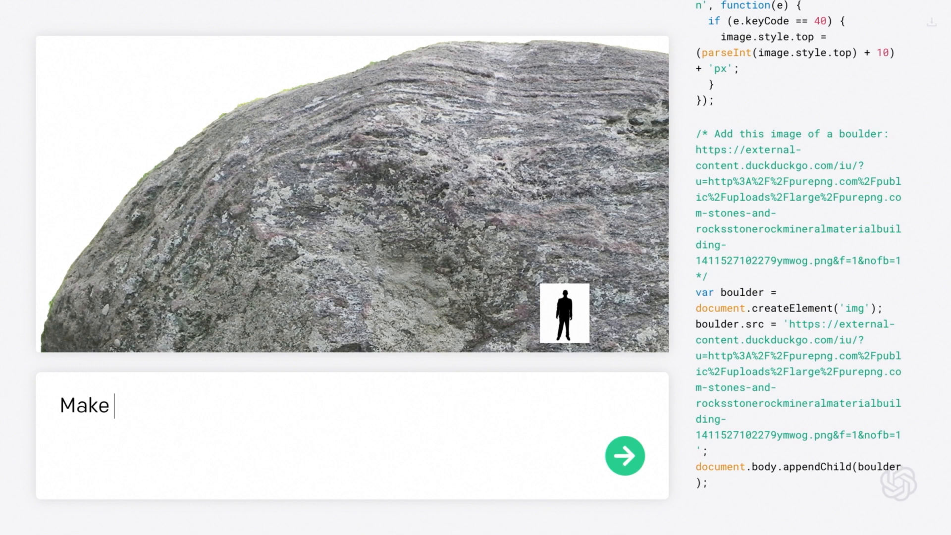
Shrink the boulder with 'Make it small.', try 'Make it 4x larger.', and remove that code
{"action": "type", "text": "it small."}
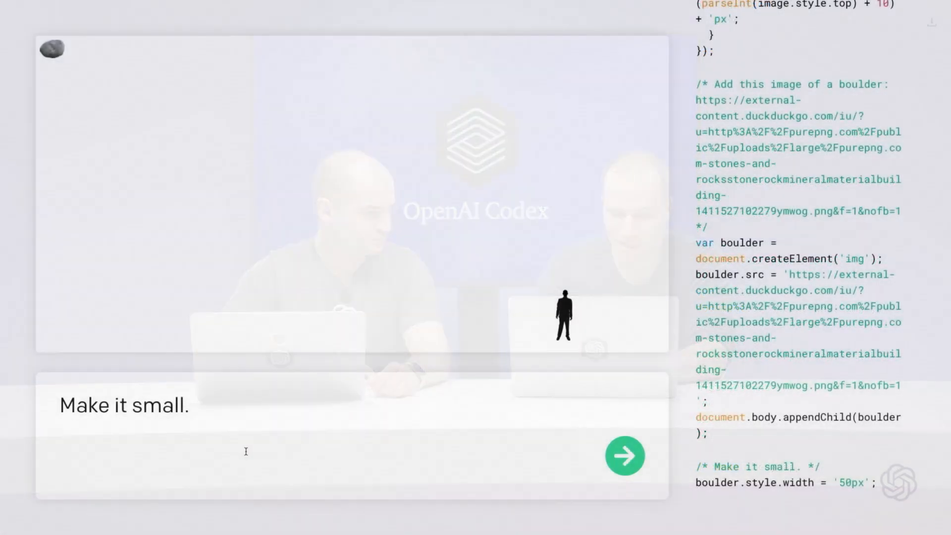
{"action": "left_click", "coordinate": [624, 456]}
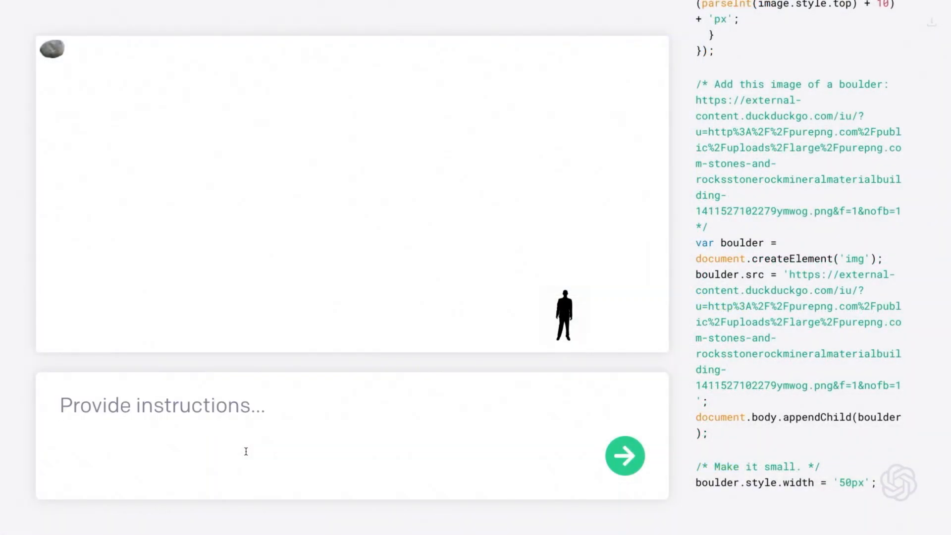
{"action": "type", "text": "Make it 4x larger."}
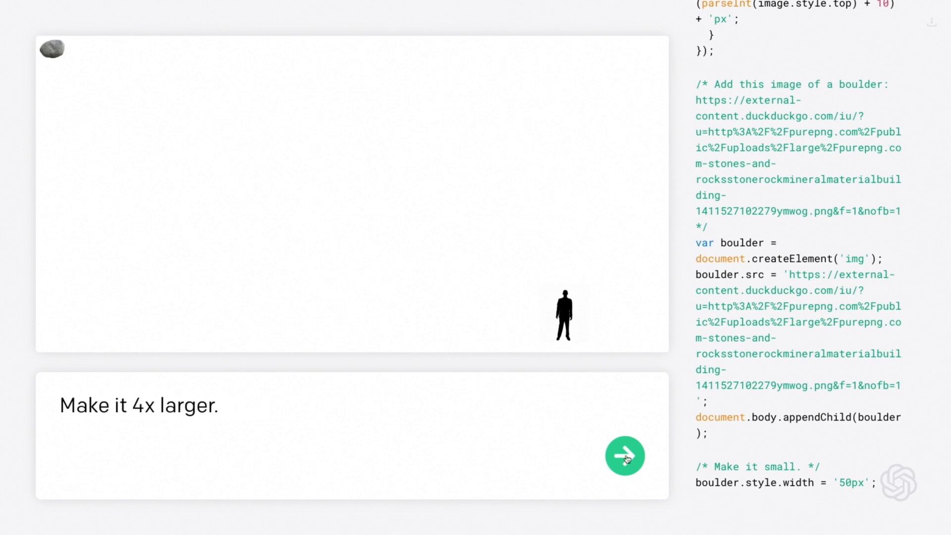
{"action": "left_click", "coordinate": [625, 455]}
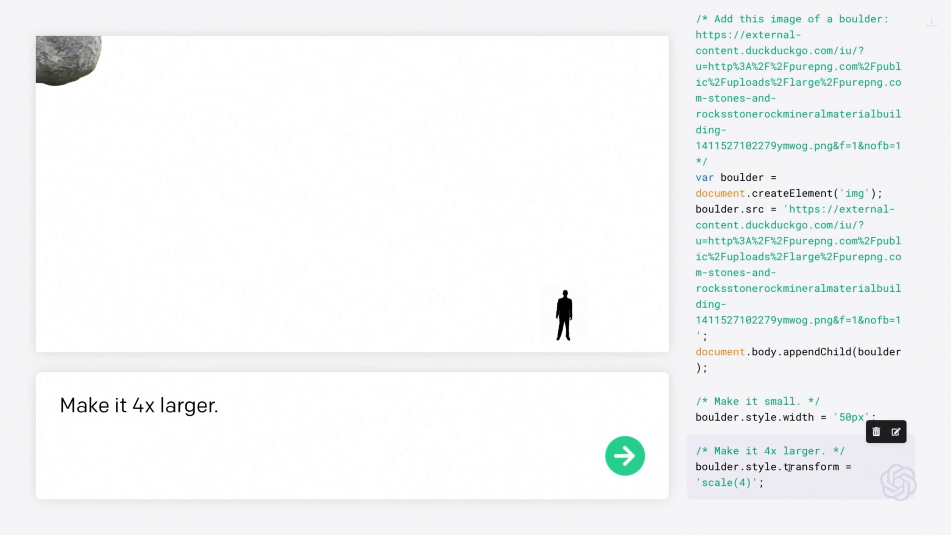
{"action": "double_click", "coordinate": [809, 467]}
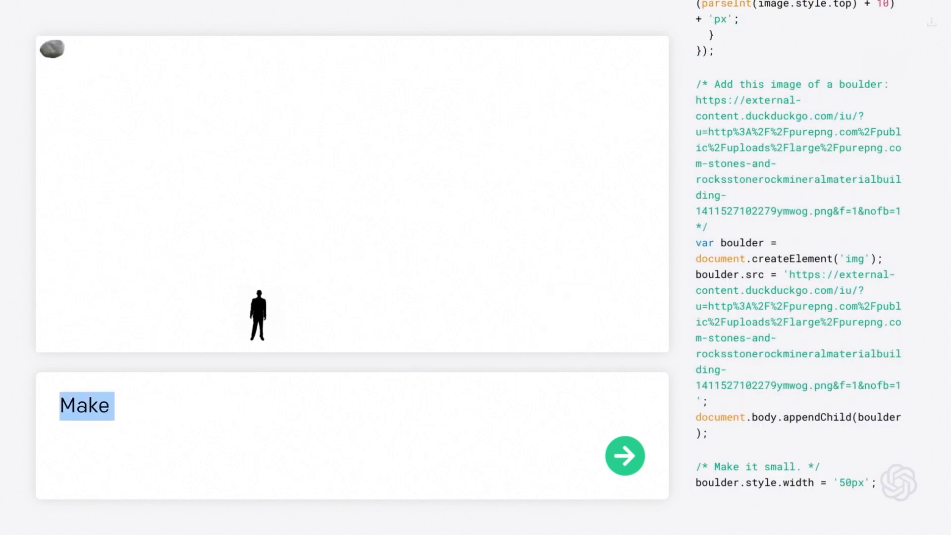
Submit 'Set the width to be 4x larger.' making the boulder 200px wide
{"action": "type", "text": "Set the width to"}
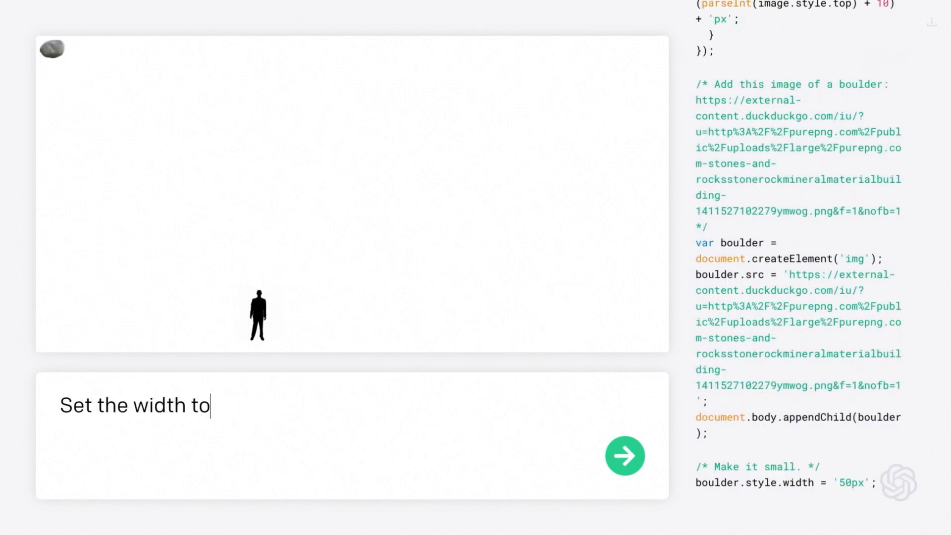
{"action": "type", "text": "be 4x larger."}
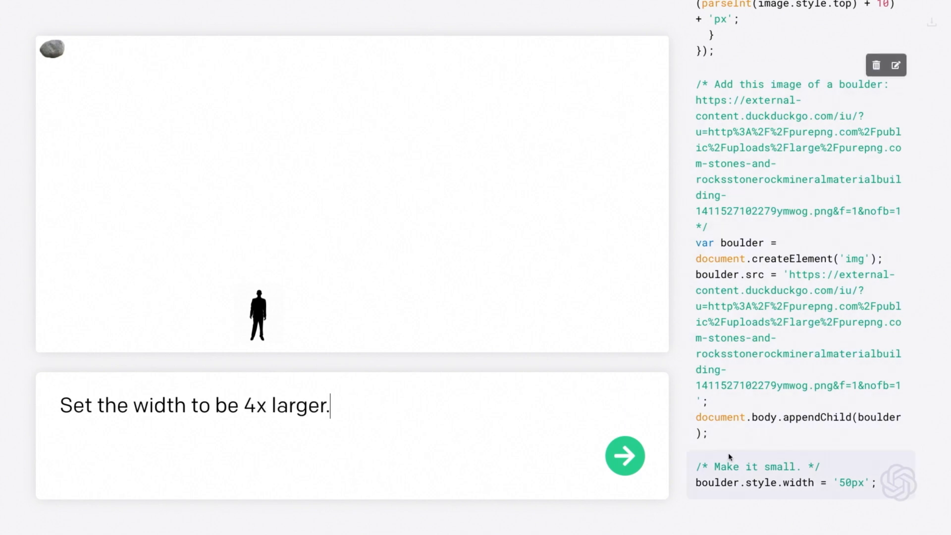
{"action": "left_click", "coordinate": [625, 455]}
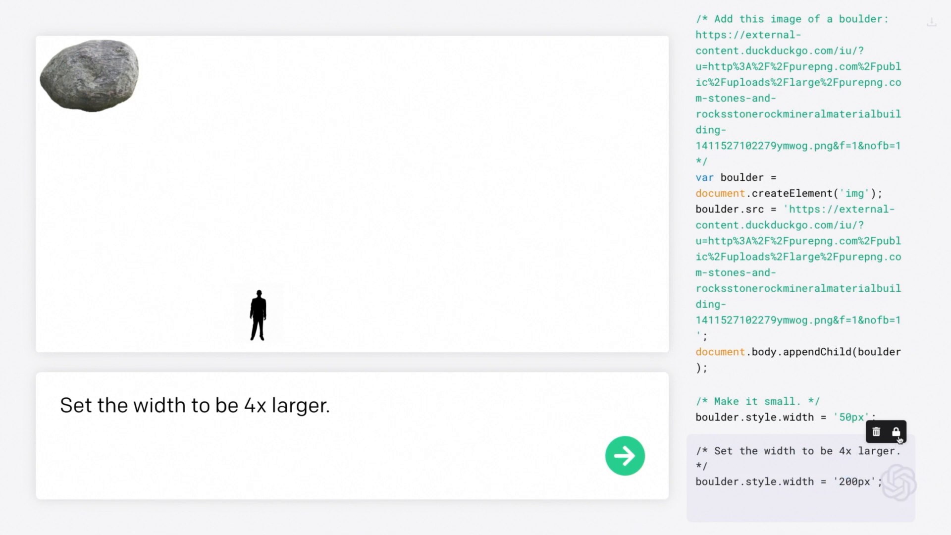
{"action": "left_click", "coordinate": [625, 456]}
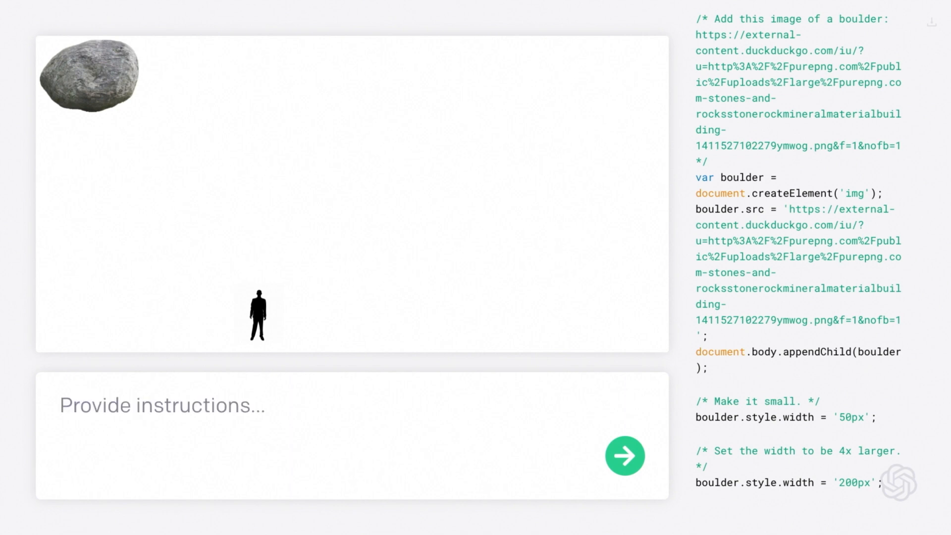
Position the boulder at the top of the screen at a random horizontal location and rerun
{"action": "type", "text": "Set position"}
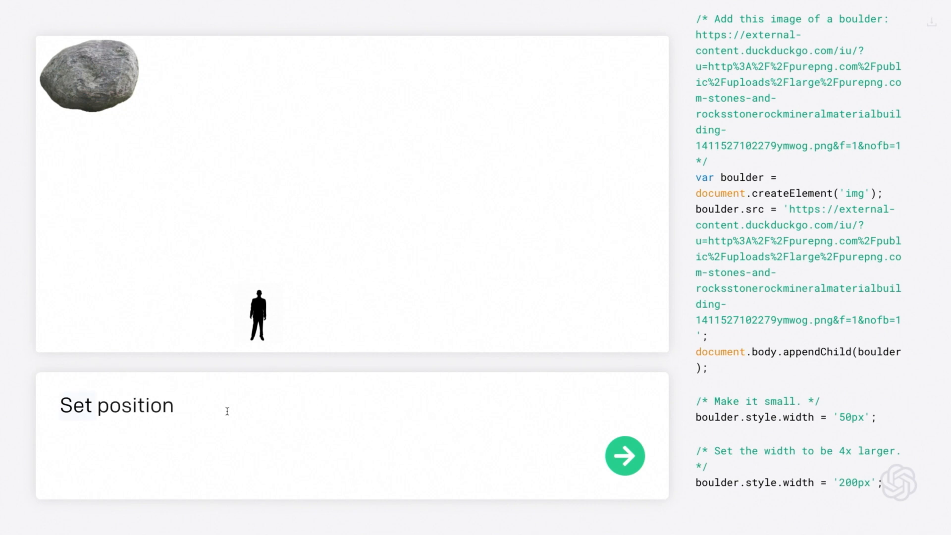
{"action": "type", "text": "to"}
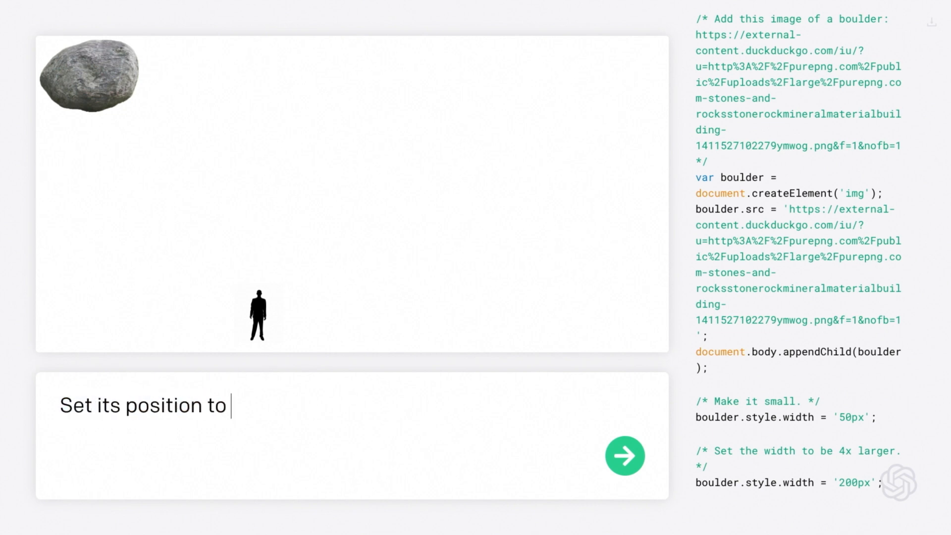
{"action": "type", "text": "the top of the screen, at a random horizont"}
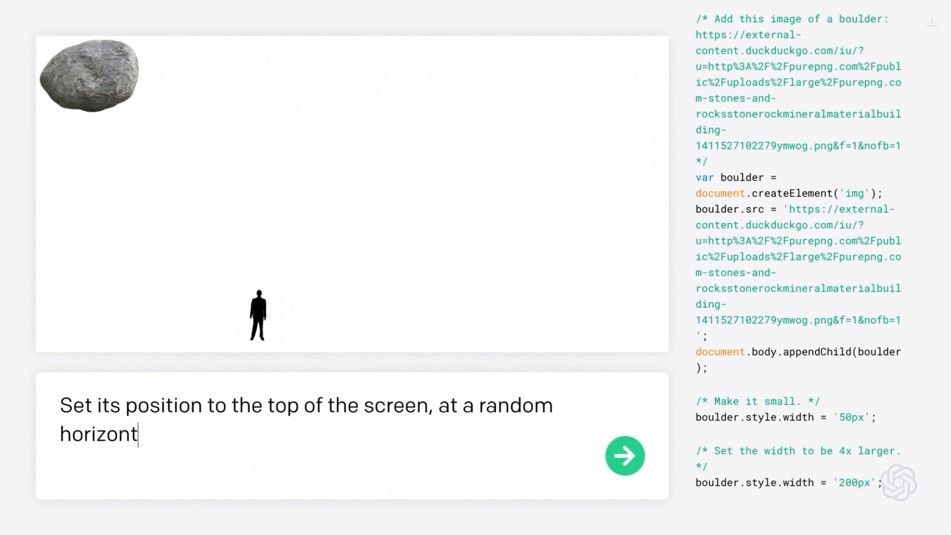
{"action": "type", "text": "al location."}
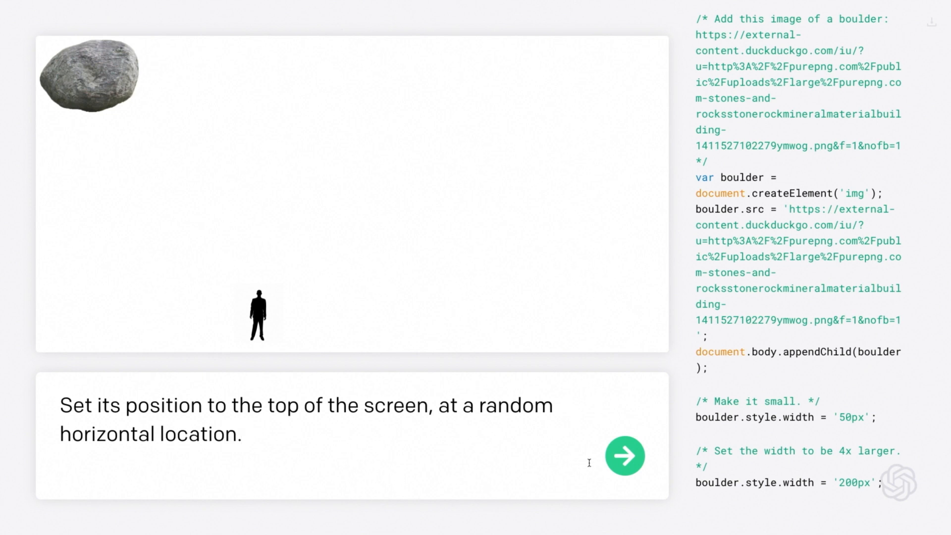
{"action": "left_click", "coordinate": [624, 455]}
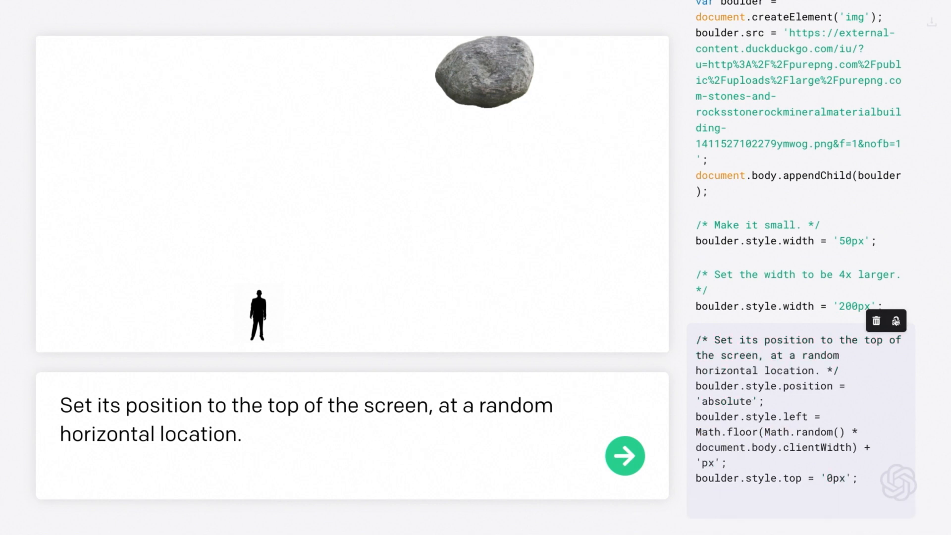
{"action": "left_click", "coordinate": [625, 456]}
{"action": "type", "text": "Now have it fall from the sky, and wrap"}
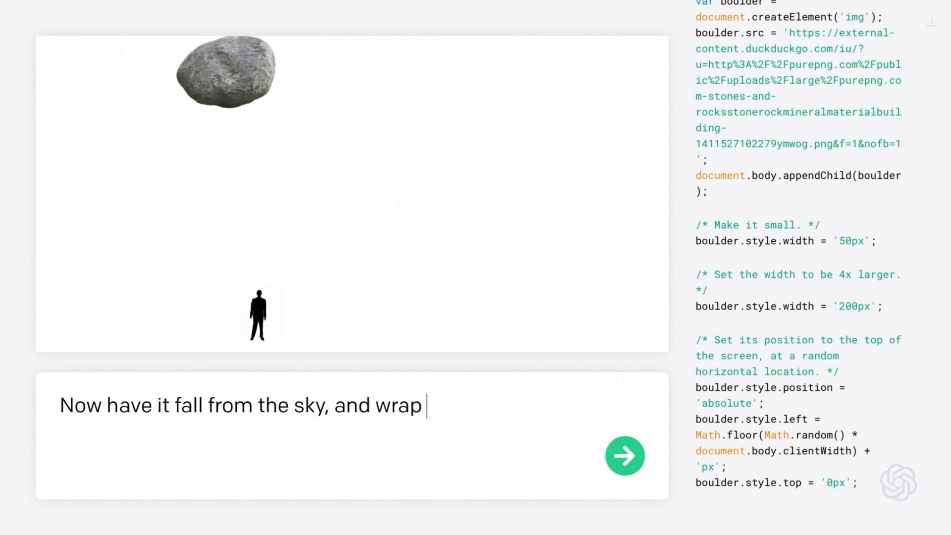
Submit 'Now have it fall from the sky, and wrap around.' generating the setInterval loop
{"action": "left_click", "coordinate": [624, 456]}
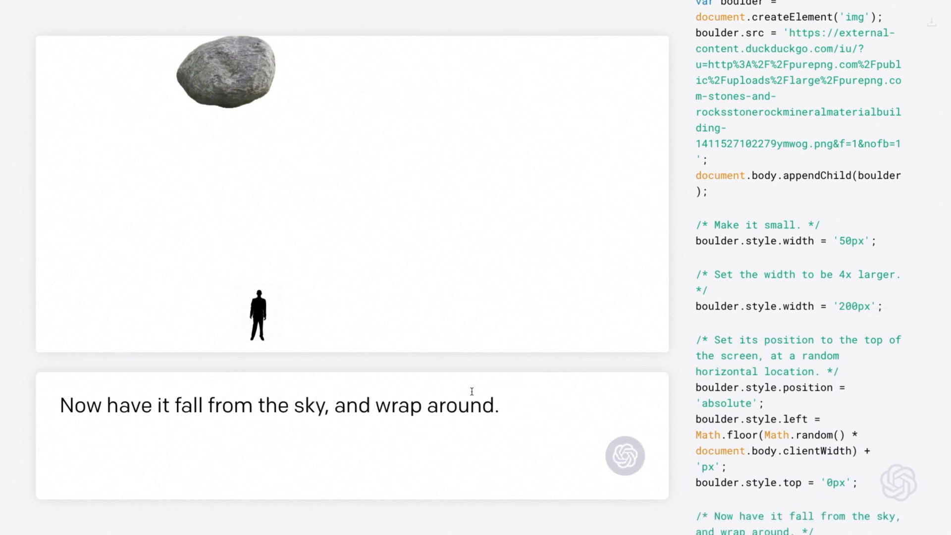
{"action": "scroll", "scroll_direction": "down", "scroll_amount": 3}
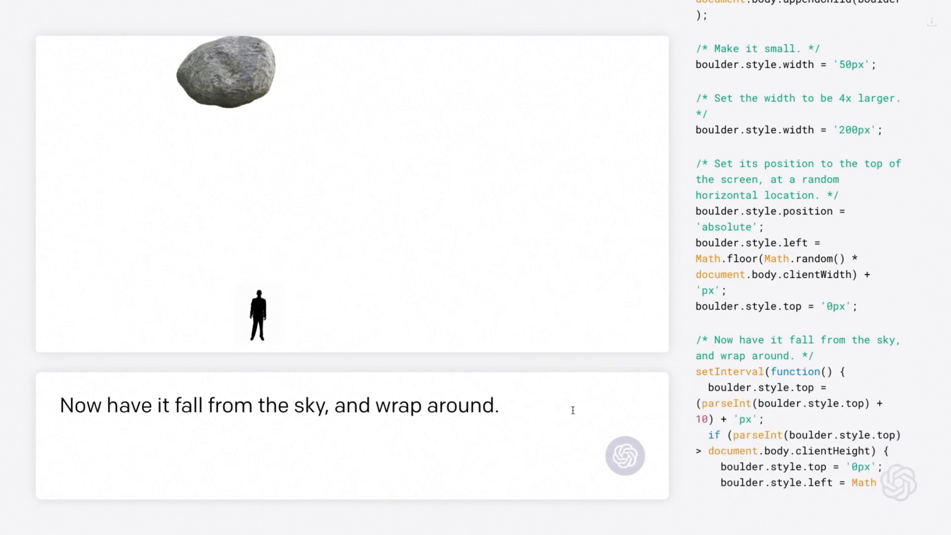
{"action": "left_click", "coordinate": [625, 456]}
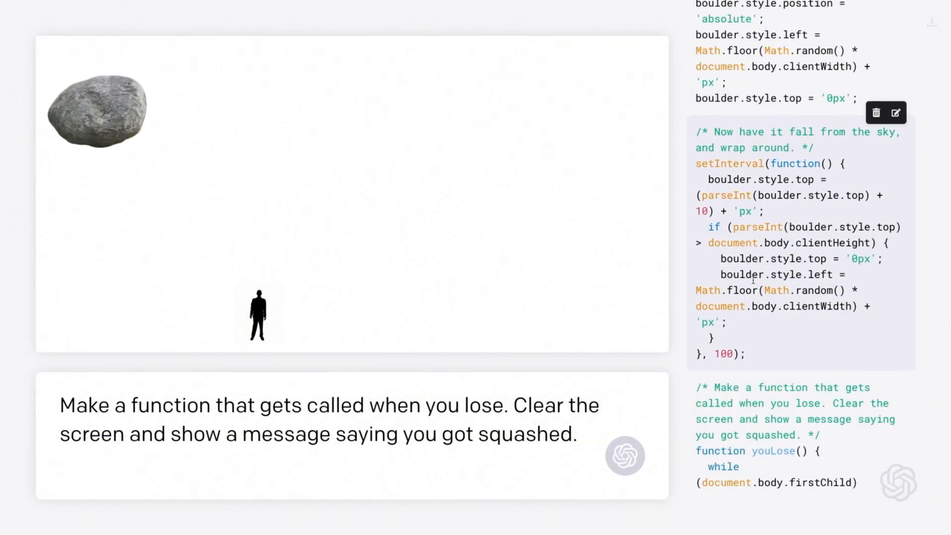
Ask Codex to rewrite youLose to include words of encouragement, adding 'Try again!'
{"action": "left_click", "coordinate": [625, 456]}
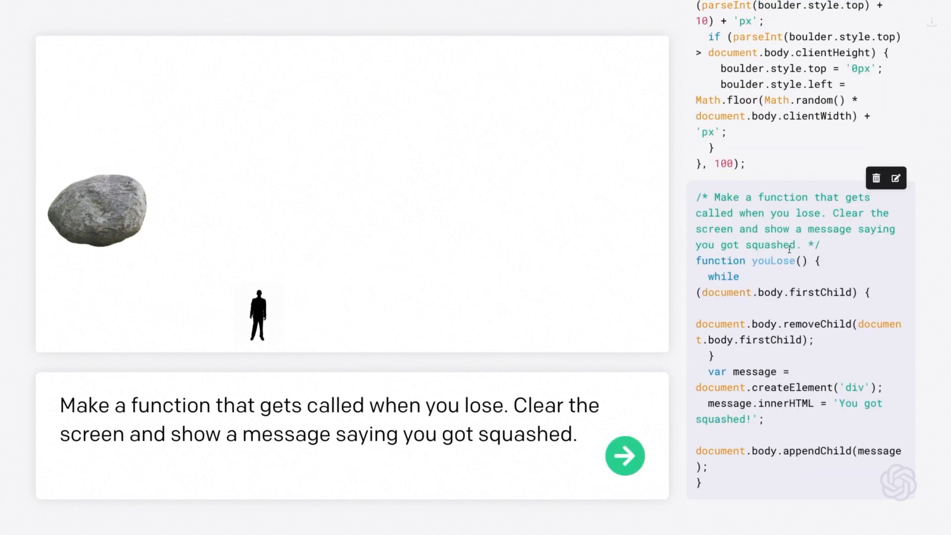
{"action": "type", "text": "And now rewrite that function to"}
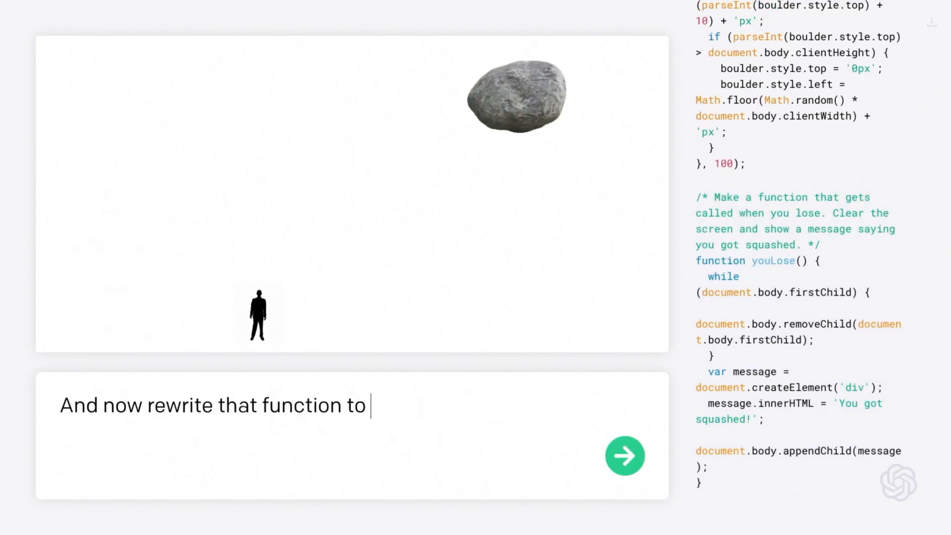
{"action": "type", "text": "include words of encourag"}
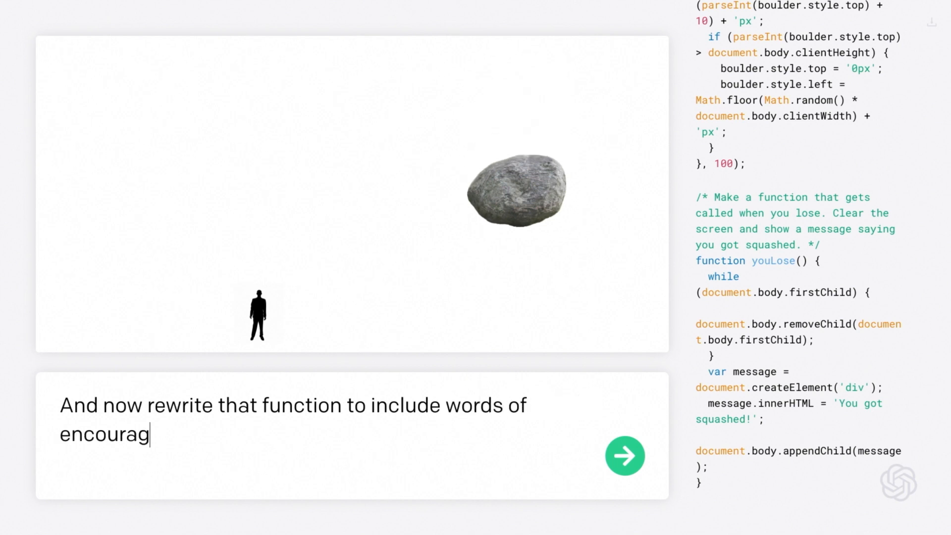
{"action": "left_click", "coordinate": [625, 456]}
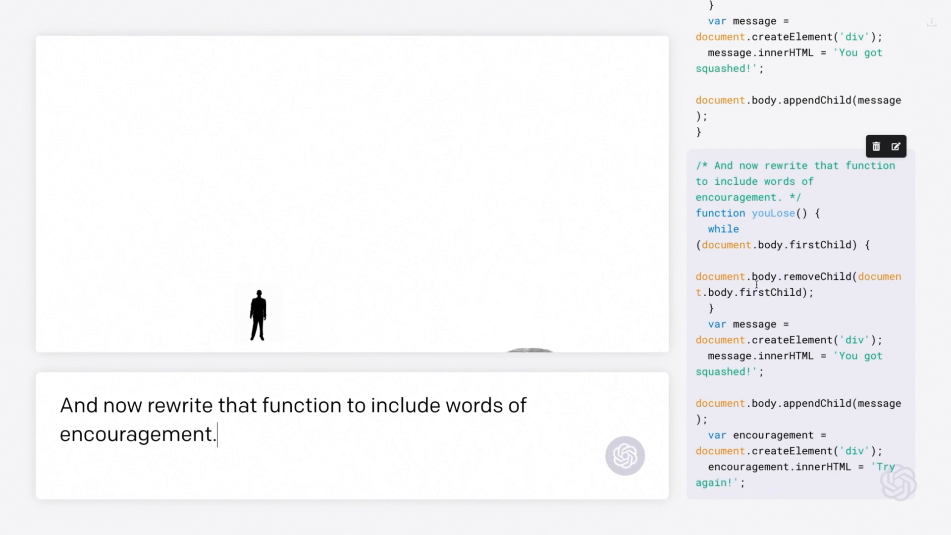
{"action": "left_click", "coordinate": [625, 456]}
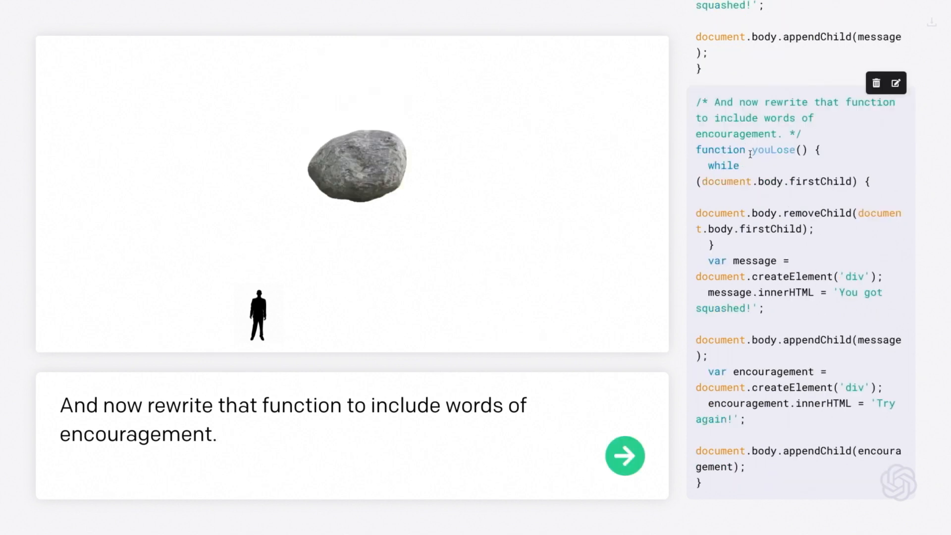
{"action": "left_click", "coordinate": [625, 455]}
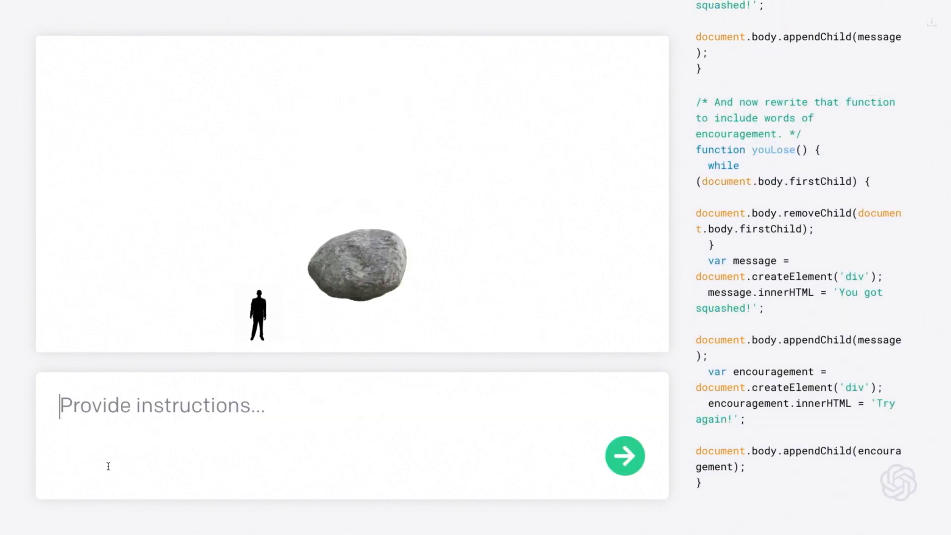
Submit a request to constantly check if person and boulder overlap, losing if so
{"action": "type", "text": "When the person and"}
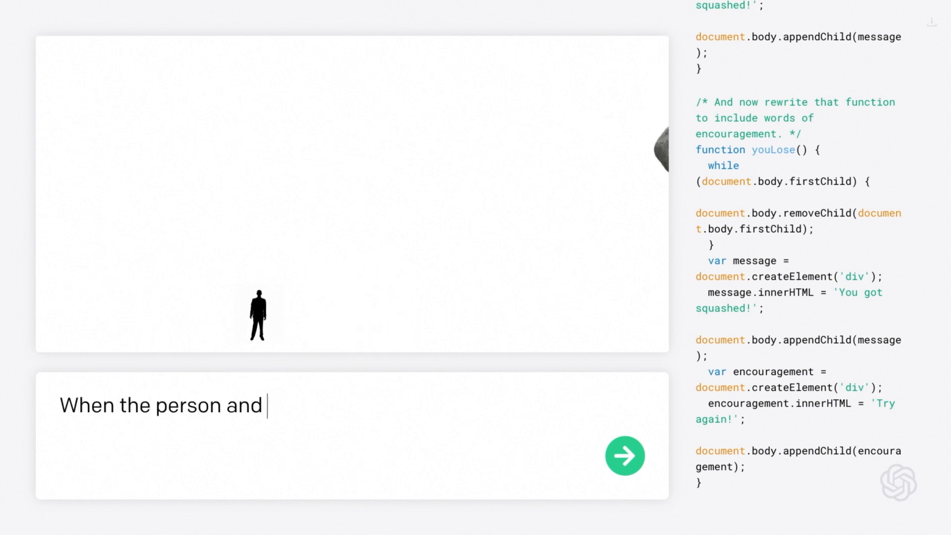
{"action": "type", "text": "the boulder overlap at all,"}
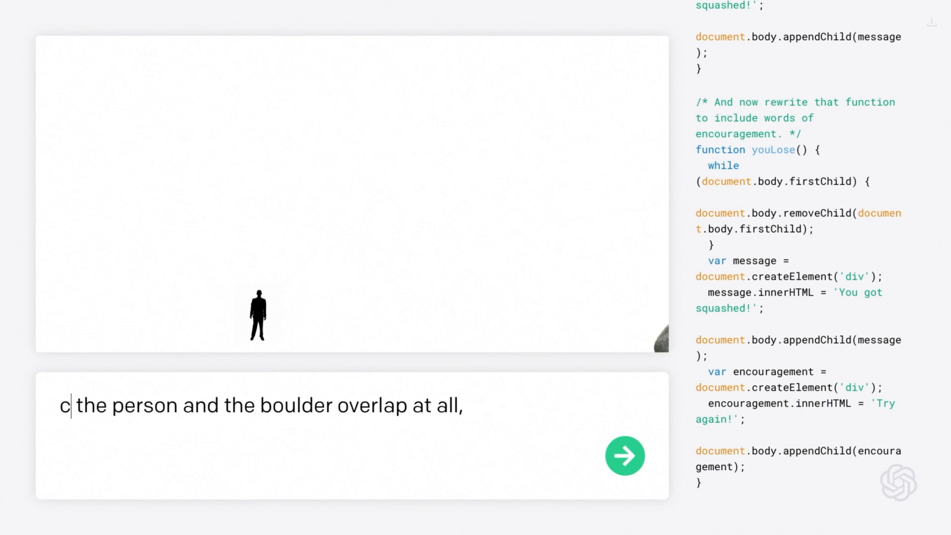
{"action": "type", "text": "Constantly check if"}
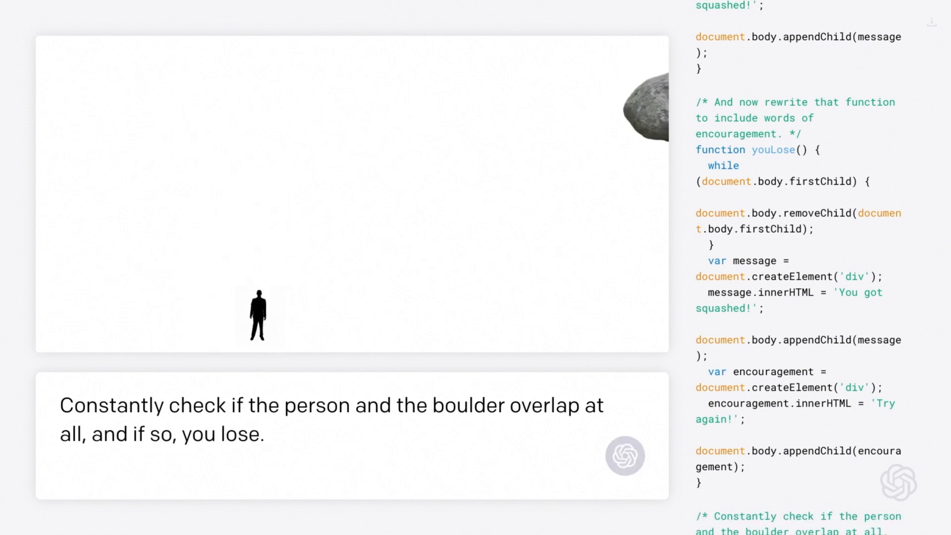
{"action": "scroll", "scroll_direction": "down", "scroll_amount": 3}
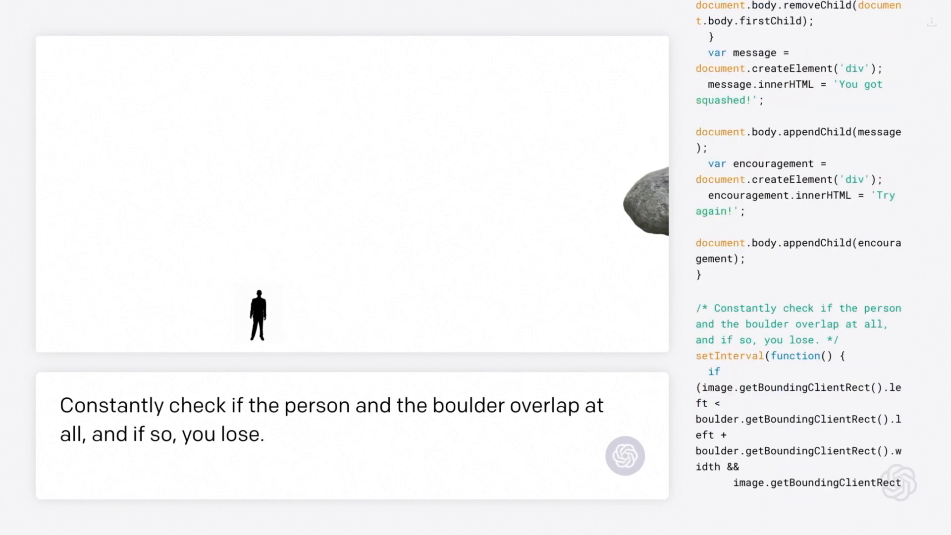
{"action": "scroll", "scroll_direction": "down", "scroll_amount": 3}
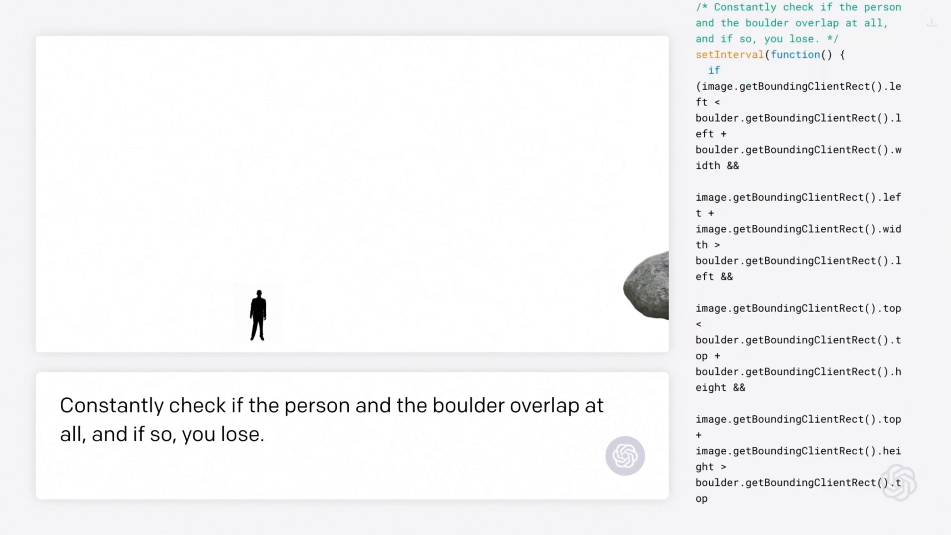
{"action": "left_click", "coordinate": [625, 456]}
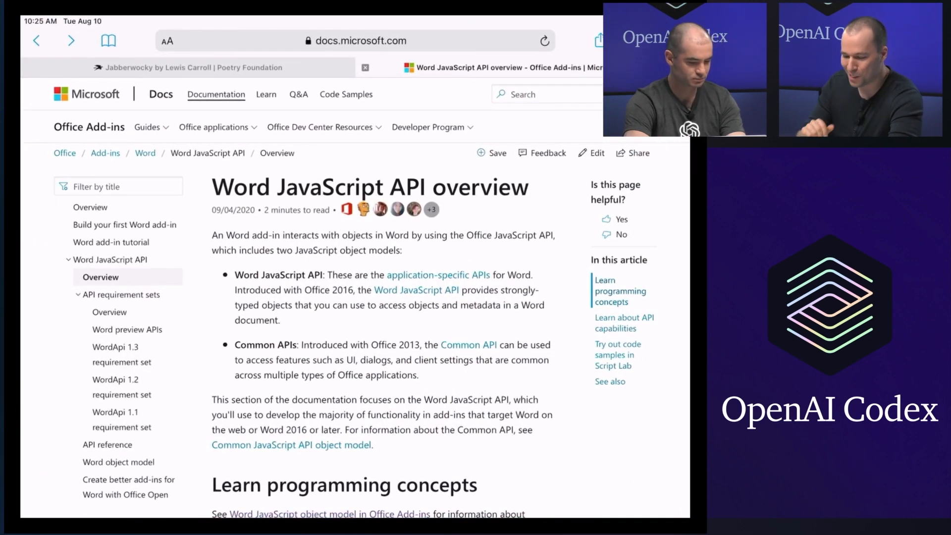
Select the Jabberwocky poem text on the Poetry Foundation page, extending down to its end
{"action": "double_click", "coordinate": [330, 187]}
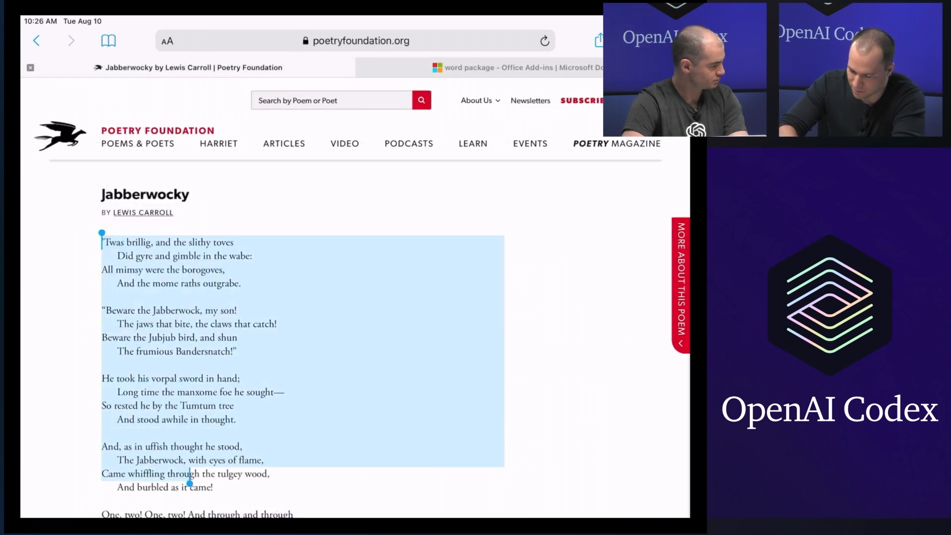
{"action": "scroll", "scroll_direction": "down", "scroll_amount": 3}
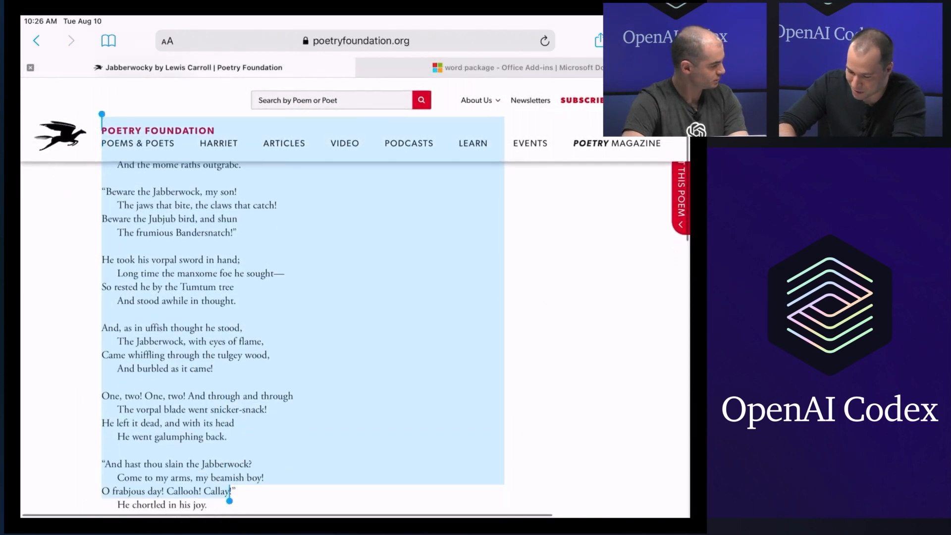
{"action": "scroll", "scroll_direction": "down", "scroll_amount": 3}
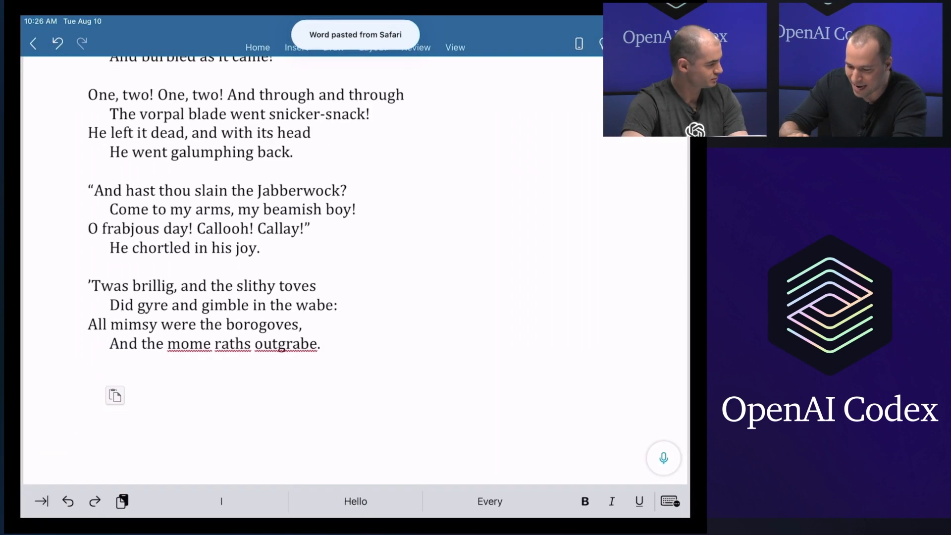
Launch the OpenAI Codex add-in from Word's Insert > Add-ins list
{"action": "scroll", "scroll_direction": "down", "scroll_amount": 3}
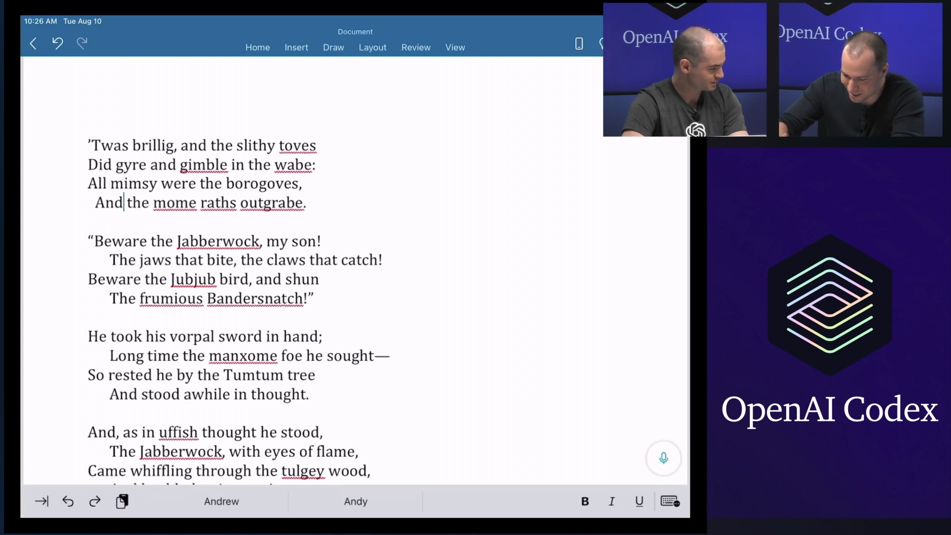
{"action": "left_click", "coordinate": [296, 48]}
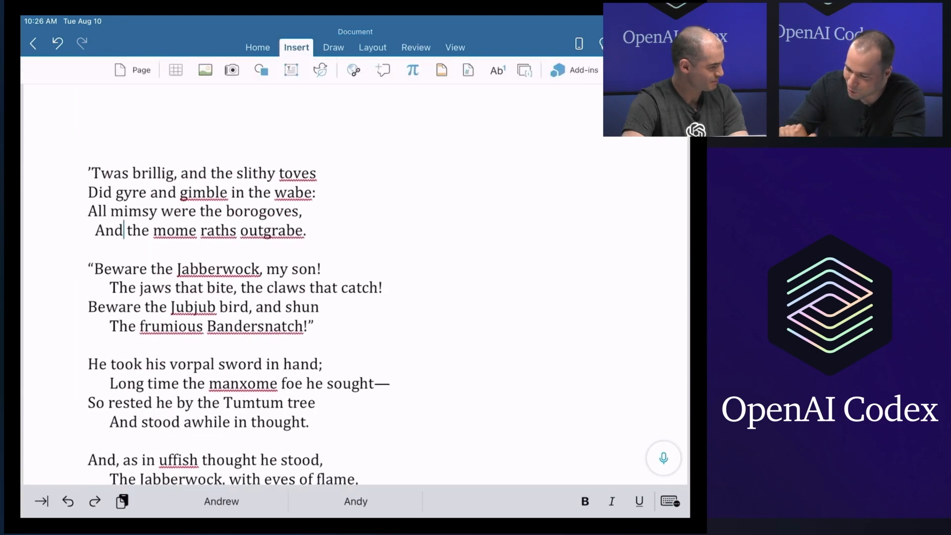
{"action": "left_click", "coordinate": [573, 70]}
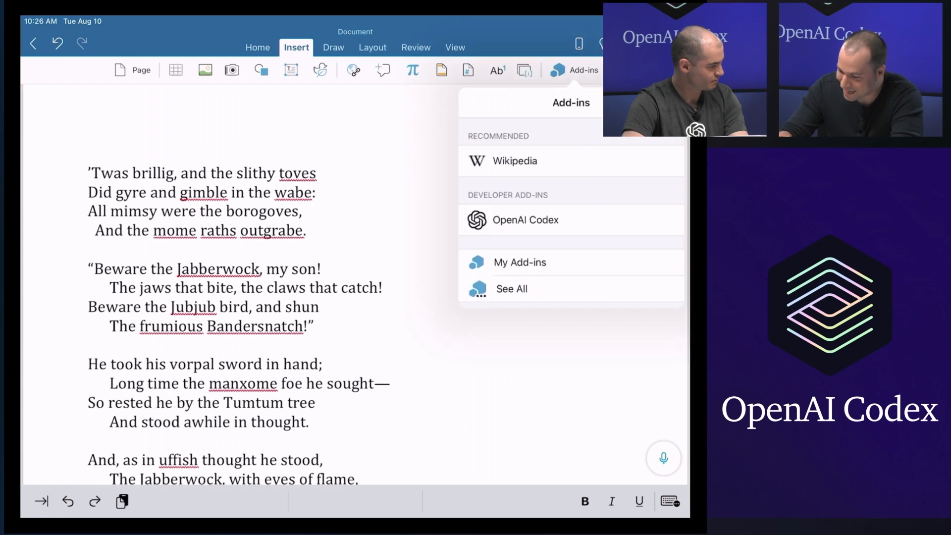
{"action": "left_click", "coordinate": [525, 219]}
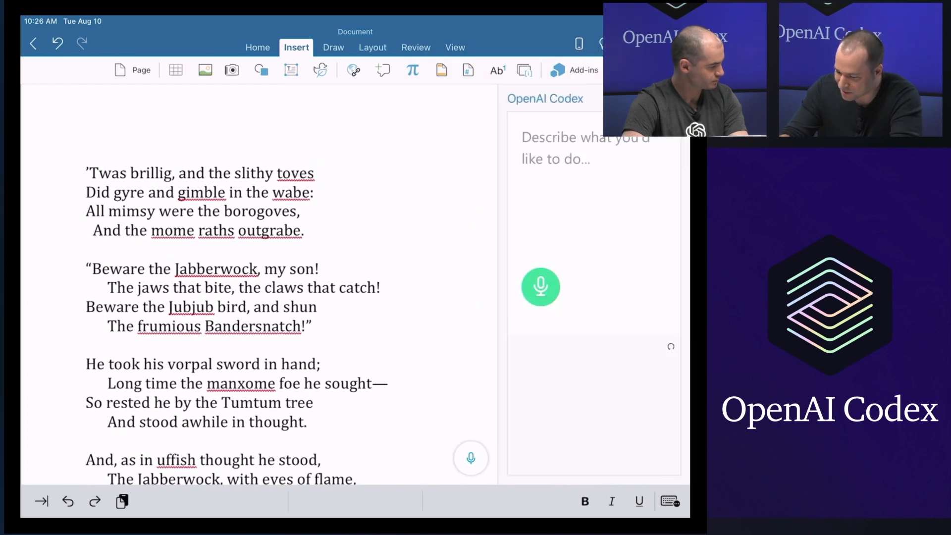
Dictate 'Delete all initial spaces' to Codex and run it to strip the poem's leading spaces
{"action": "left_click", "coordinate": [540, 287]}
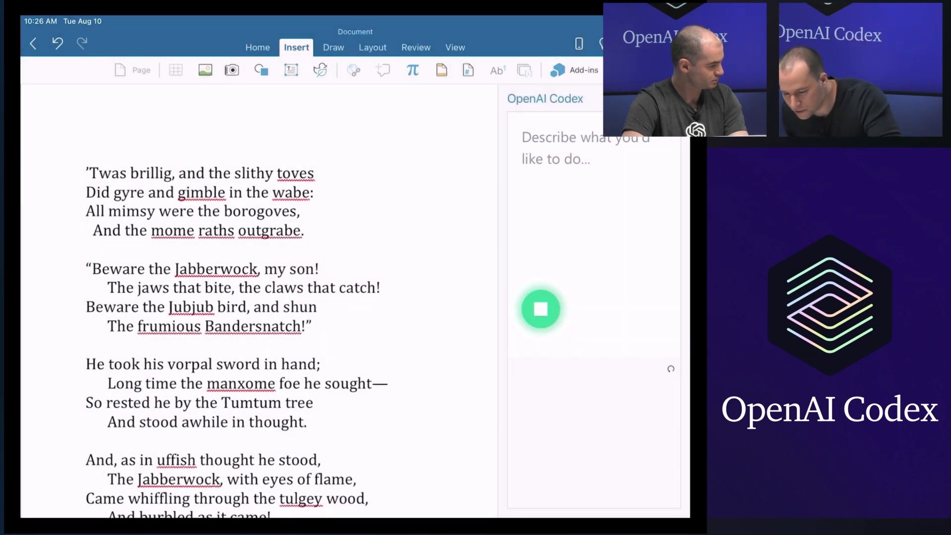
{"action": "type", "text": "Delete all initial spaces"}
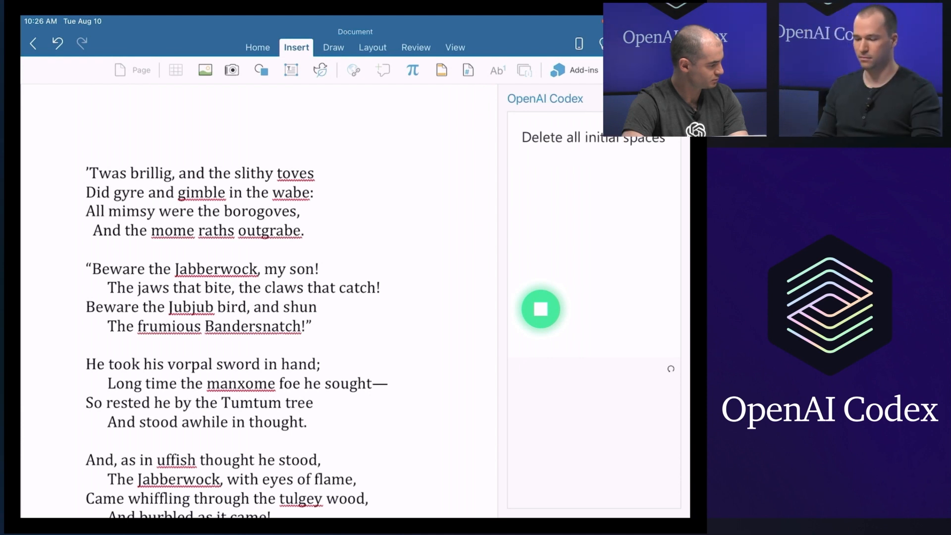
{"action": "left_click", "coordinate": [540, 309]}
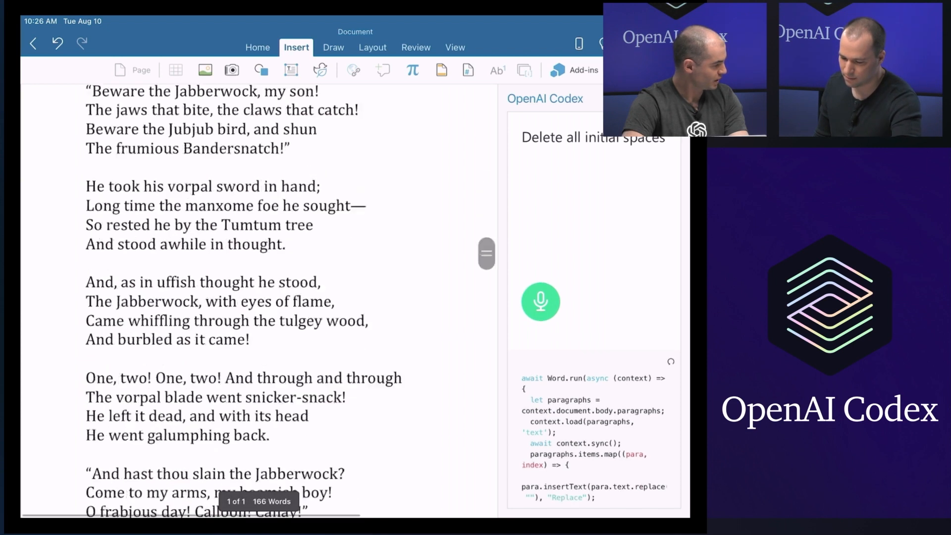
{"action": "scroll", "scroll_direction": "down", "scroll_amount": 3}
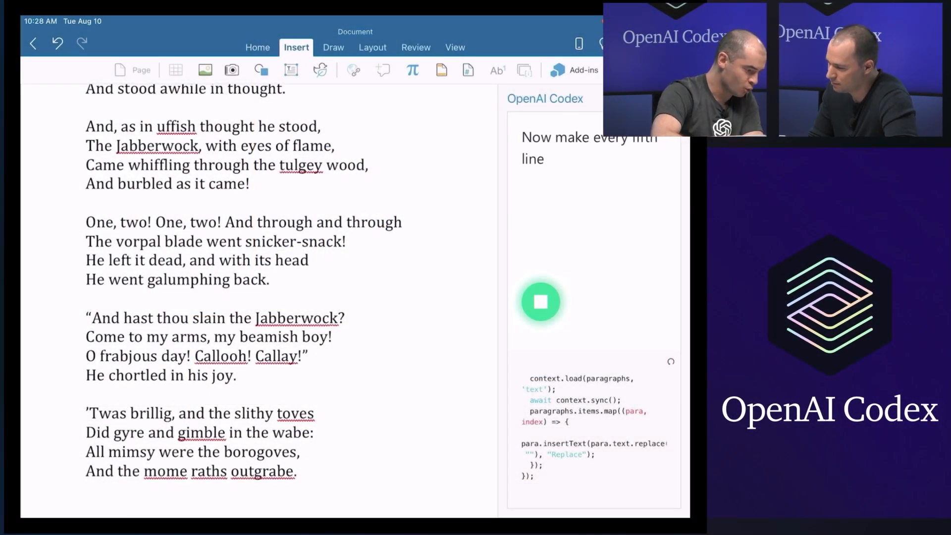
Dictate 'Now make every fifth line bold' into the Codex add-in panel
{"action": "type", "text": "bold"}
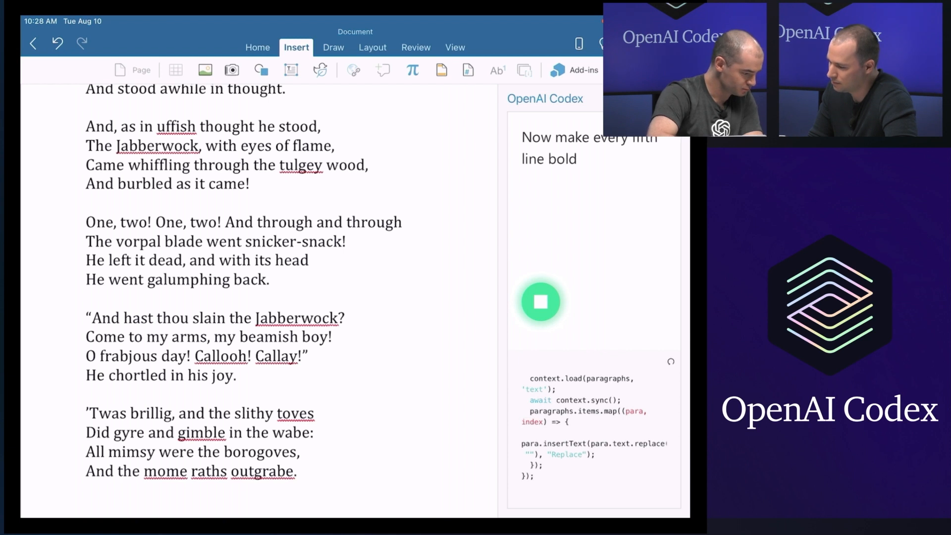